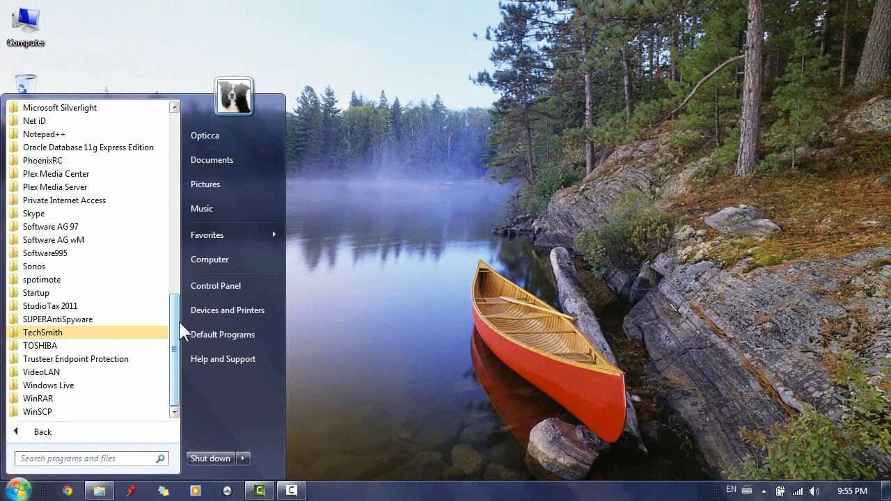
pyautogui.moveTo(106, 398)
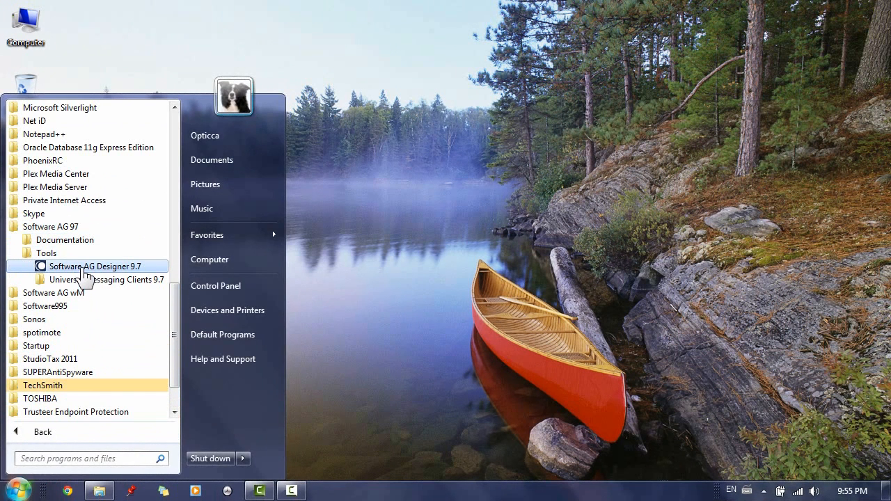
# Launch Software AG Designer 9.7 from the Start menu's Software AG 97 Tools group
pyautogui.click(94, 266)
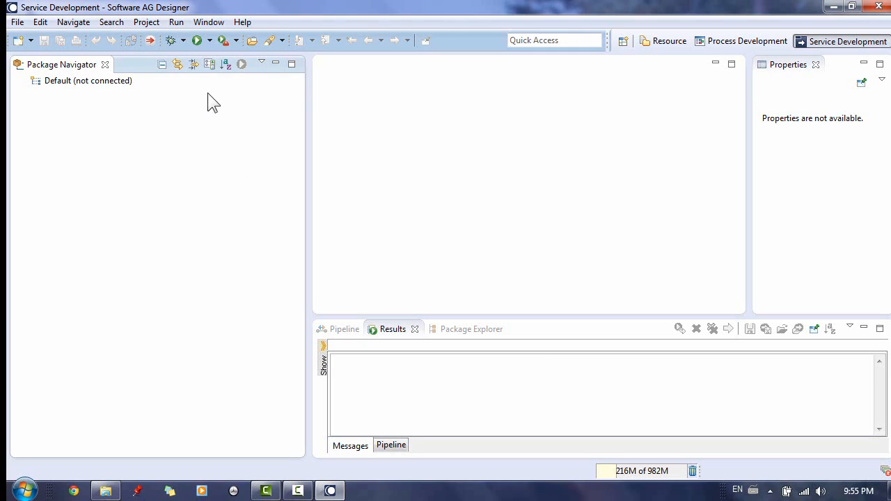
pyautogui.moveTo(210, 64)
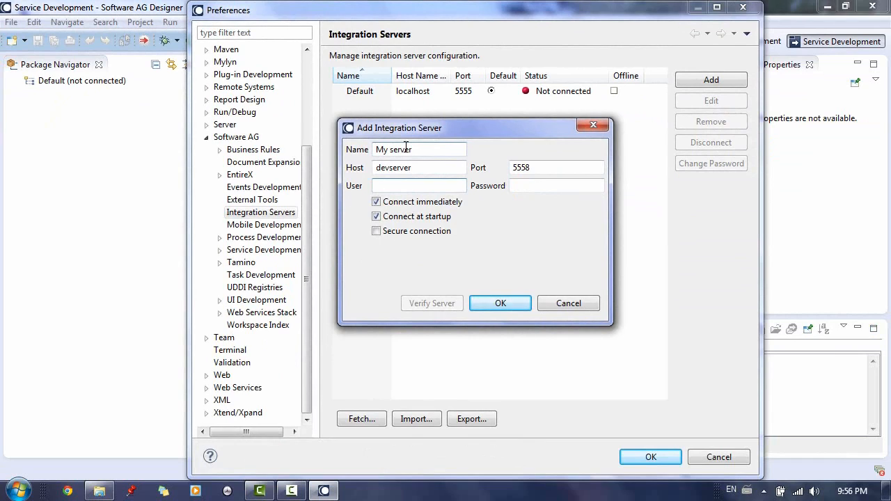
# Enter Administrator credentials, verify the My server connection on devserver:5558, and save it
pyautogui.write('Administrator')
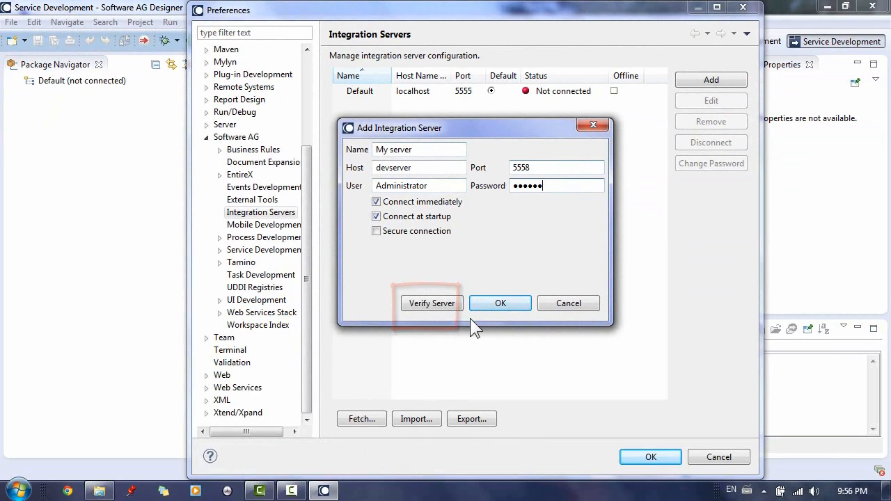
pyautogui.click(432, 304)
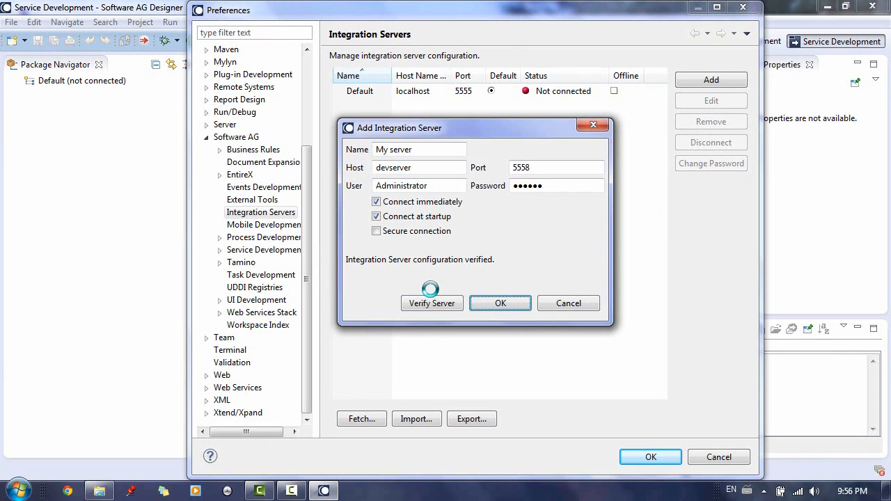
pyautogui.click(499, 304)
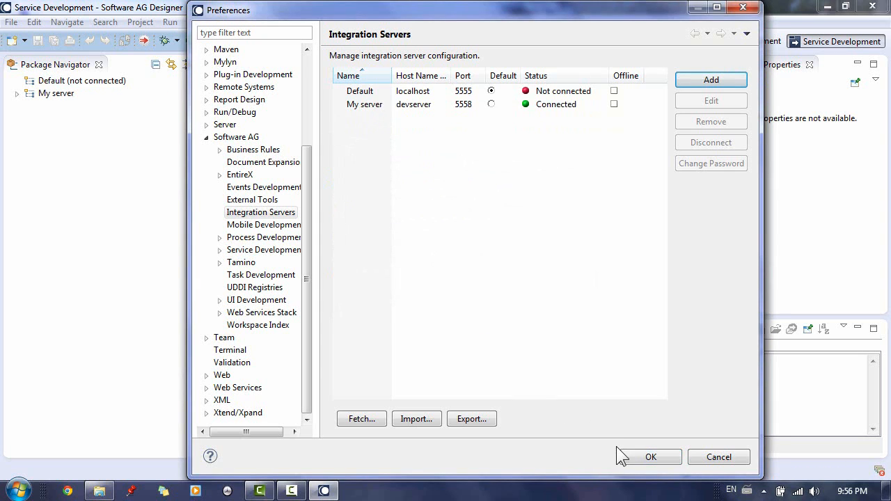
pyautogui.click(650, 457)
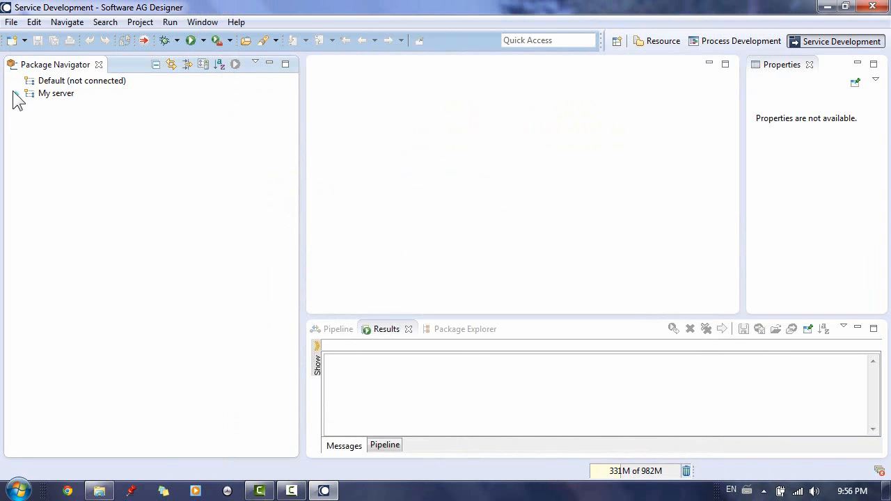
# Create a new package named FlowDemo under My server
pyautogui.click(22, 93)
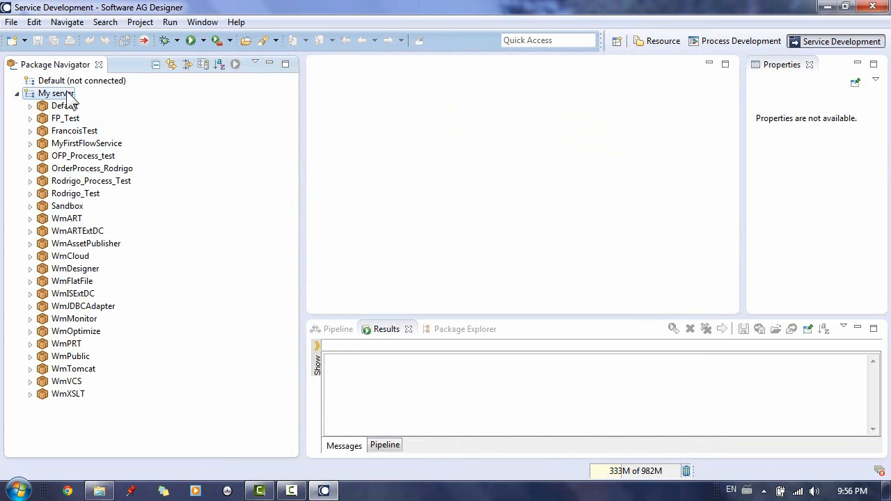
pyautogui.rightClick(52, 92)
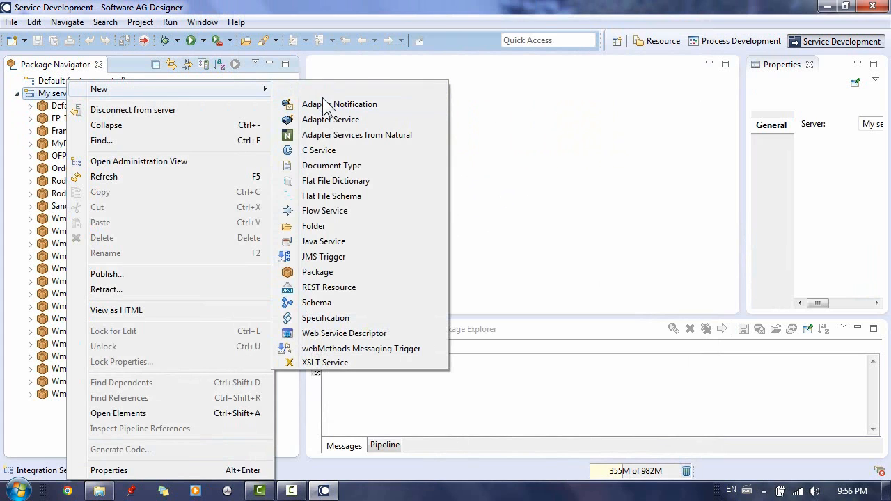
pyautogui.click(318, 271)
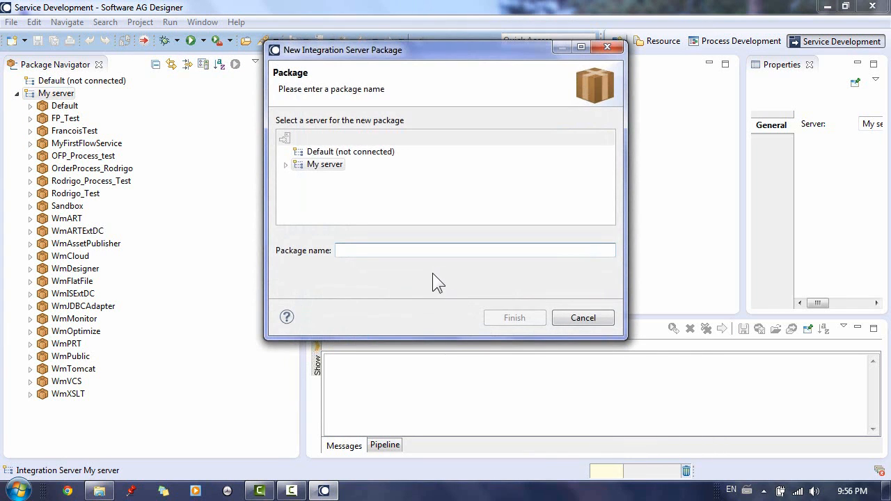
pyautogui.write('Fl')
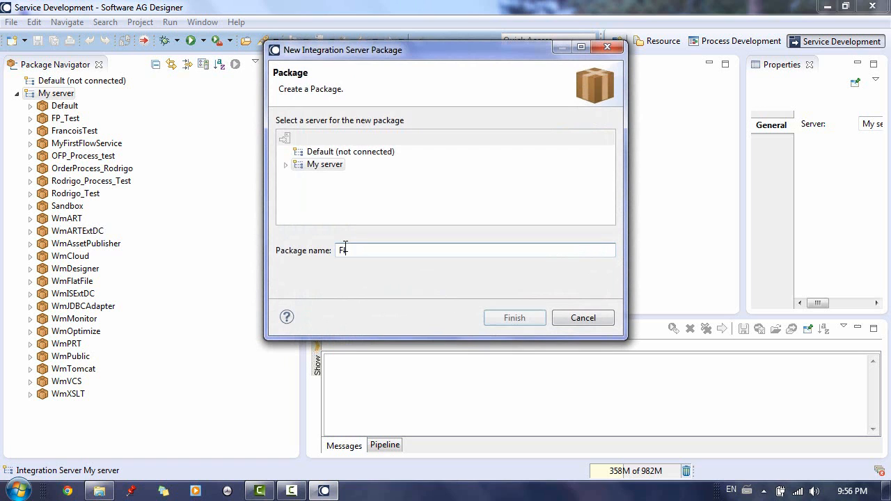
pyautogui.write('owDemo')
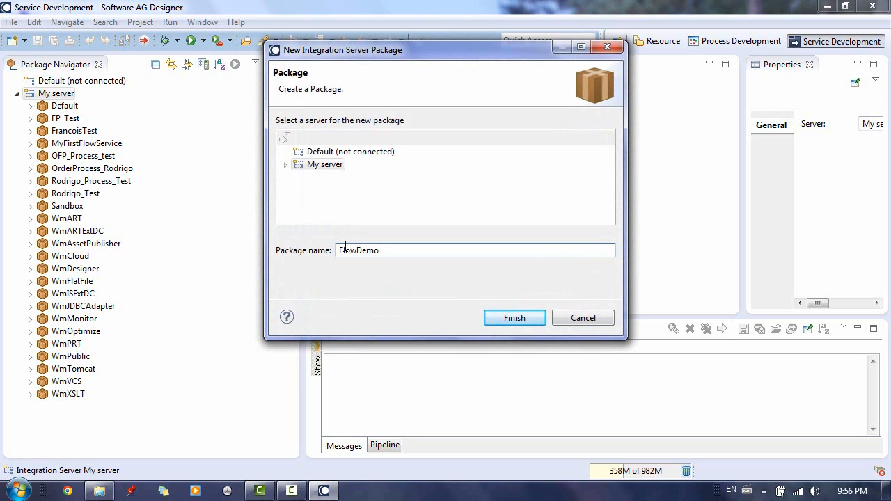
pyautogui.click(515, 318)
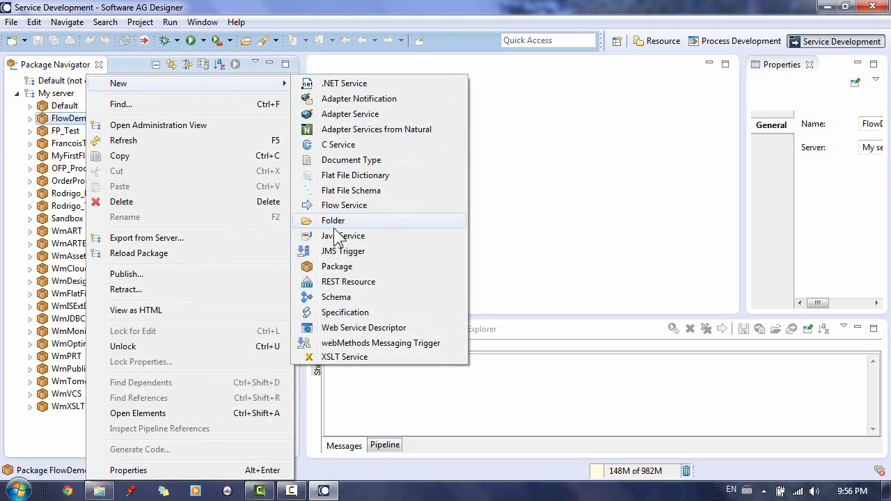
# Create a folder named FlowDemo inside the FlowDemo package
pyautogui.click(332, 220)
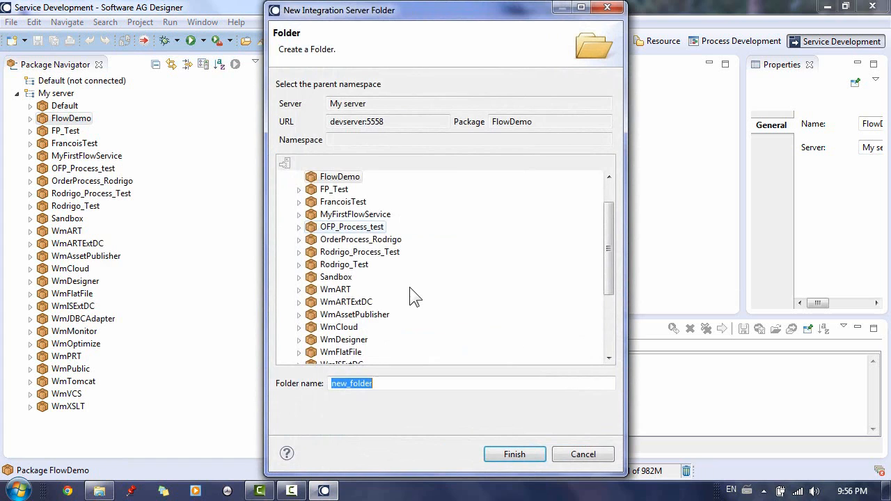
pyautogui.write('FlowD')
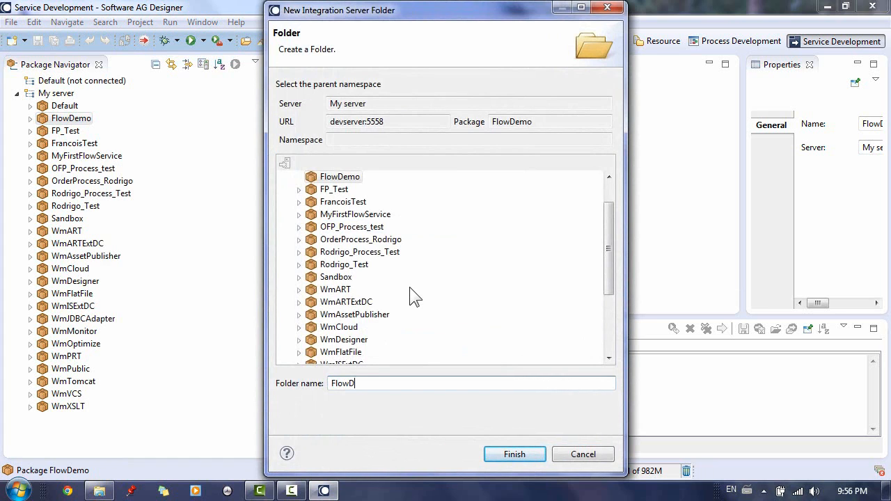
pyautogui.click(515, 454)
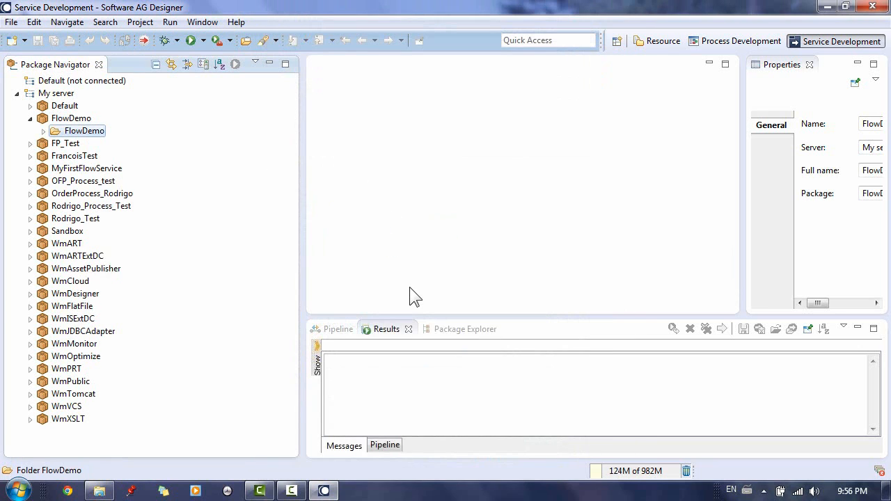
# Create a nested folder named subFolder inside the FlowDemo folder
pyautogui.rightClick(84, 131)
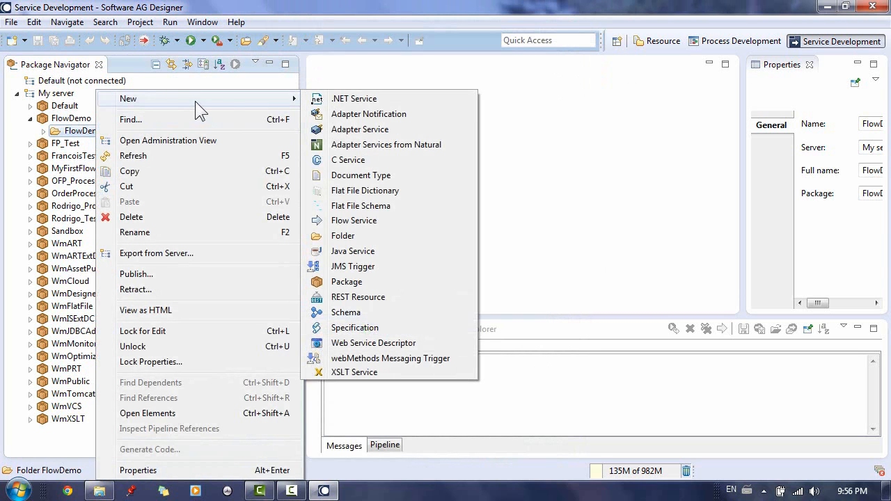
pyautogui.moveTo(356, 235)
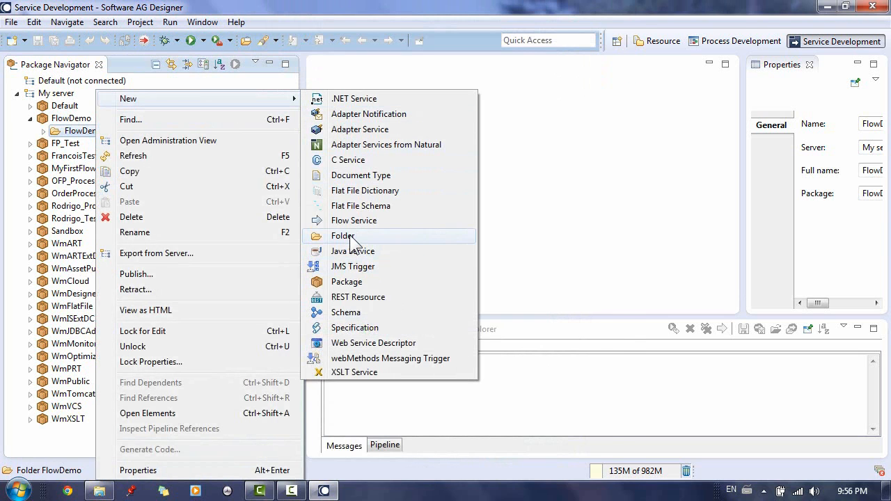
pyautogui.click(343, 236)
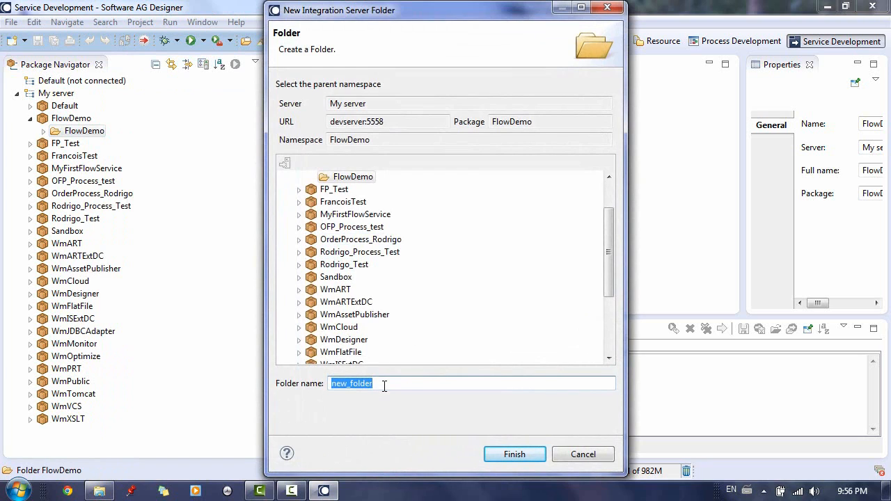
pyautogui.write('sub')
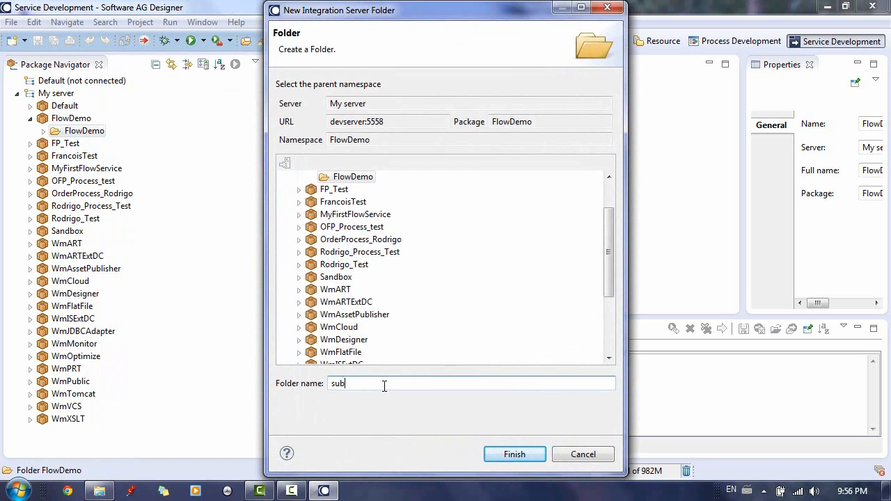
pyautogui.write('Folder')
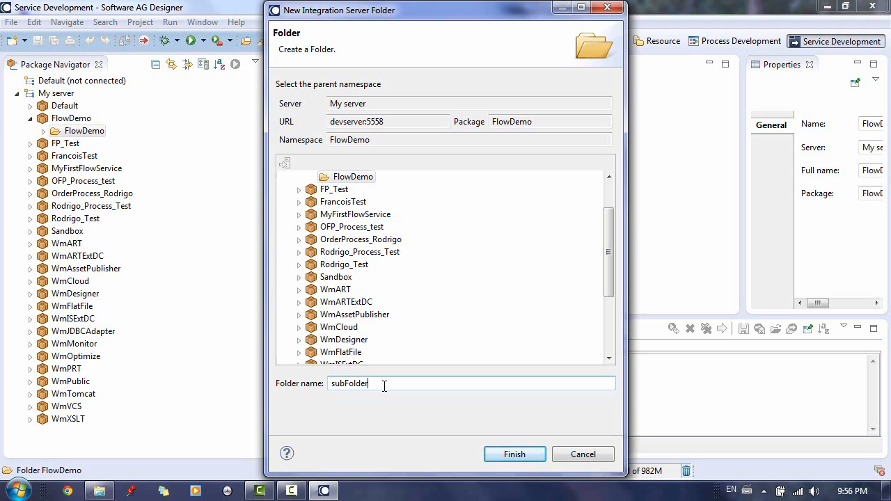
pyautogui.click(515, 454)
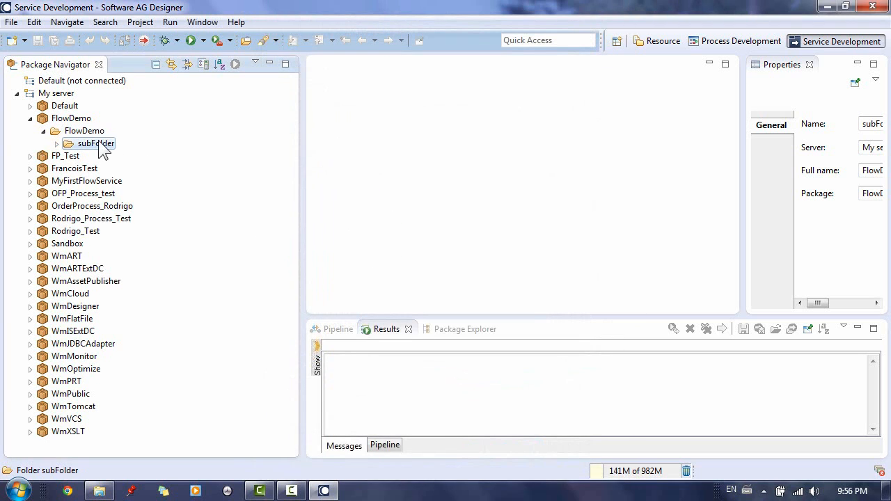
# Create a flow service named MyflowService inside subFolder
pyautogui.rightClick(94, 142)
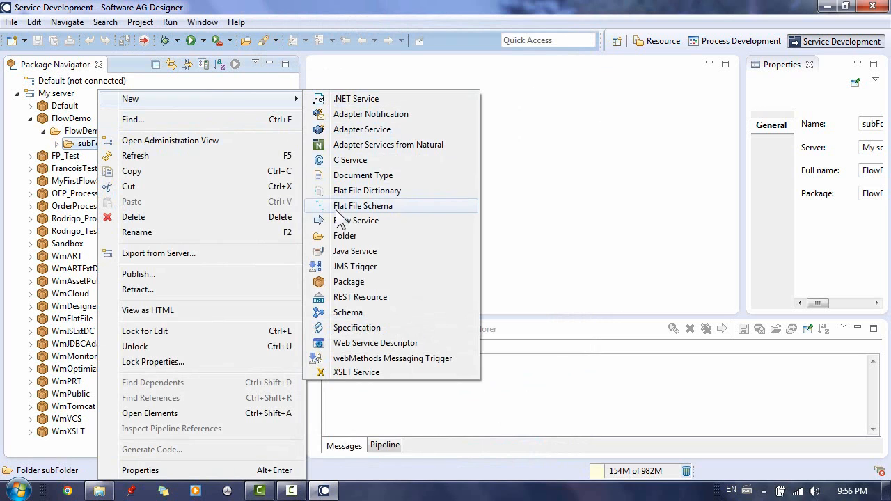
pyautogui.click(365, 220)
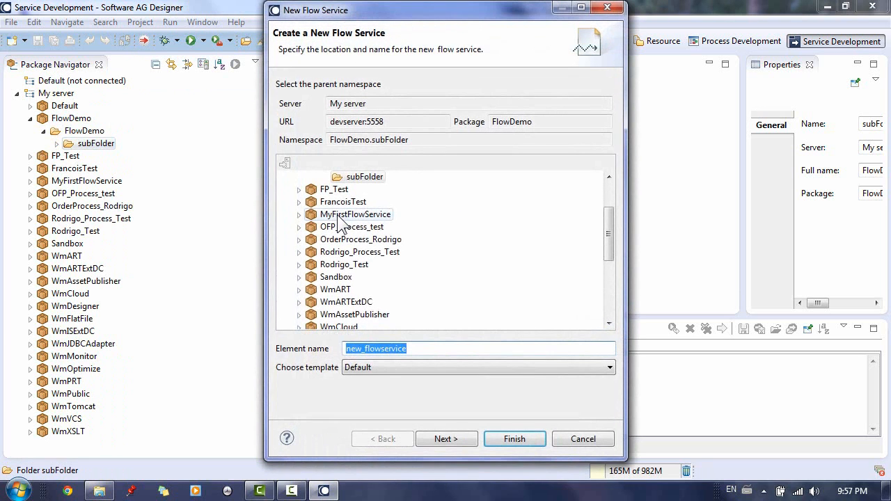
pyautogui.write('My')
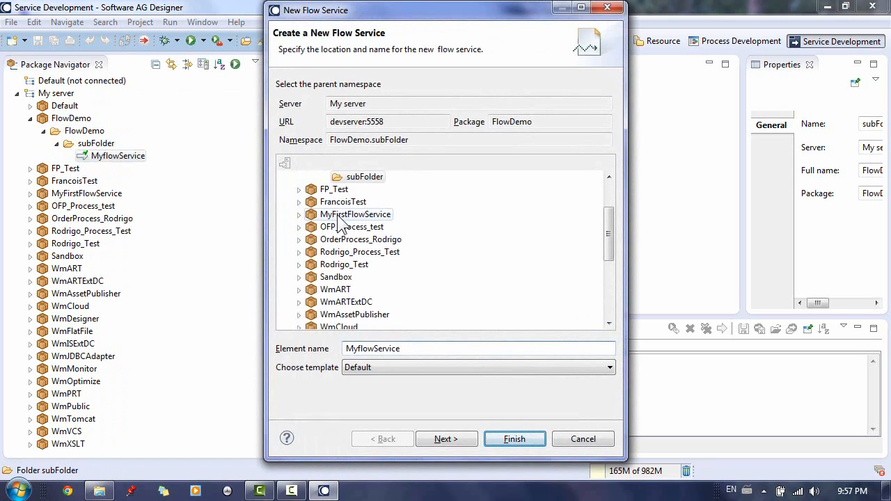
pyautogui.click(514, 438)
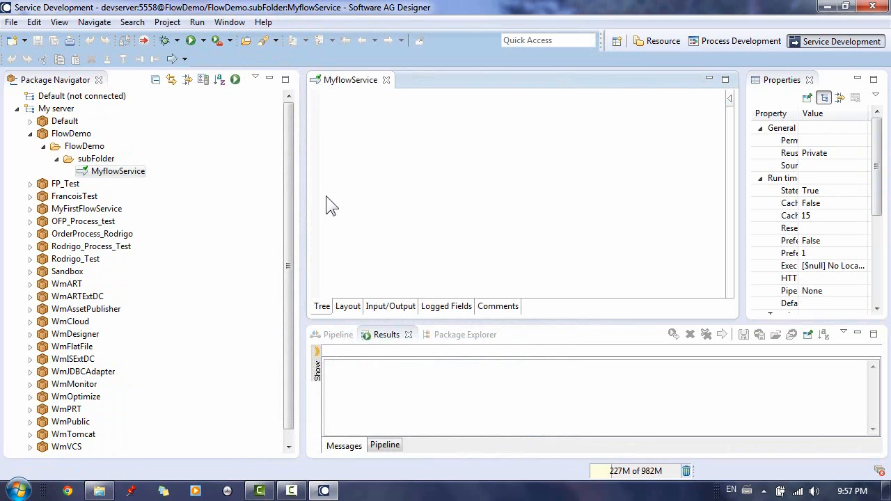
pyautogui.moveTo(387, 313)
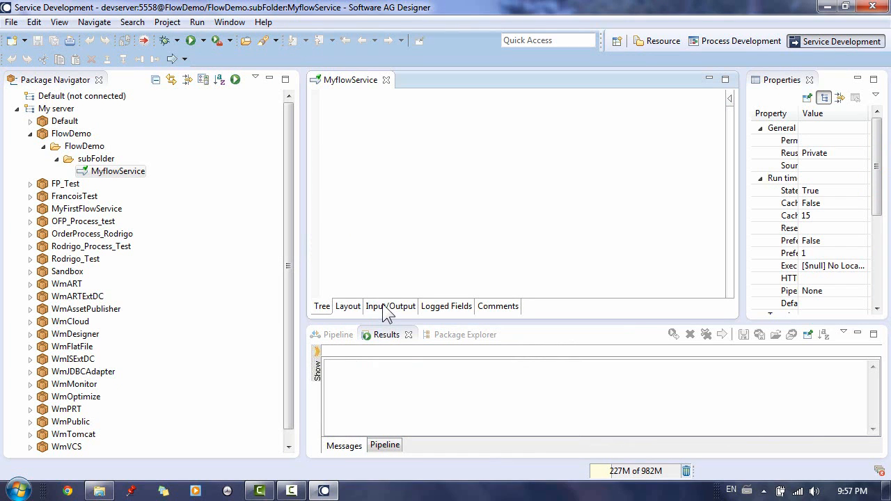
# Define string inputs string1 and string2 and a string output named result on the Input/Output tab
pyautogui.click(390, 306)
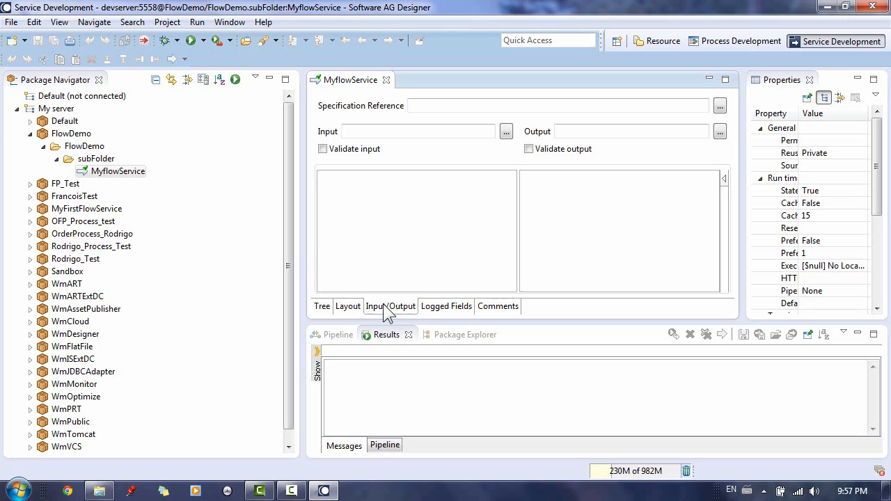
pyautogui.click(389, 306)
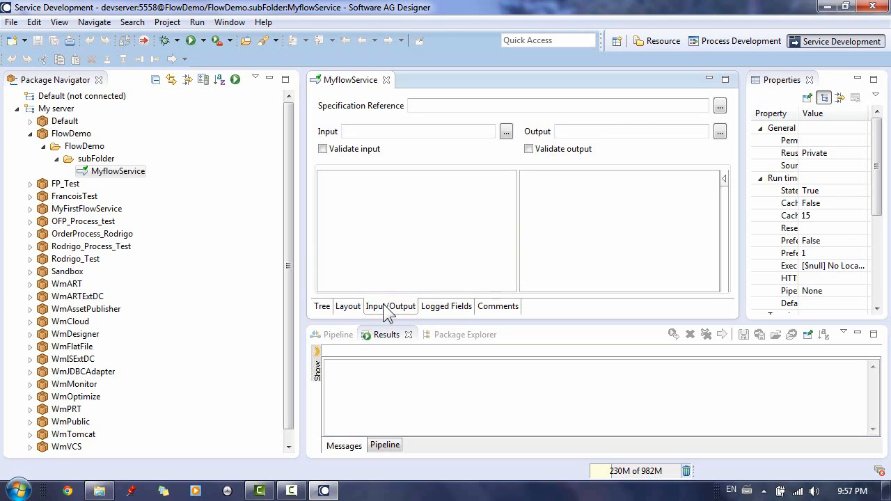
pyautogui.moveTo(362, 212)
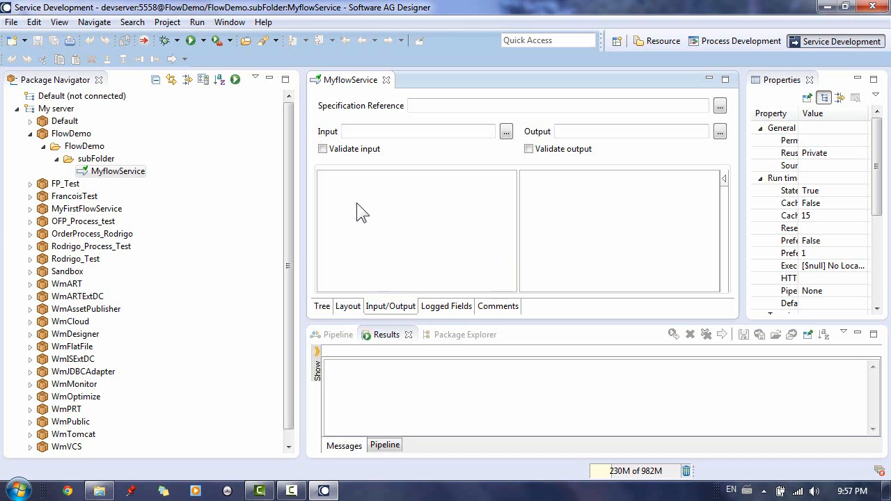
pyautogui.rightClick(415, 230)
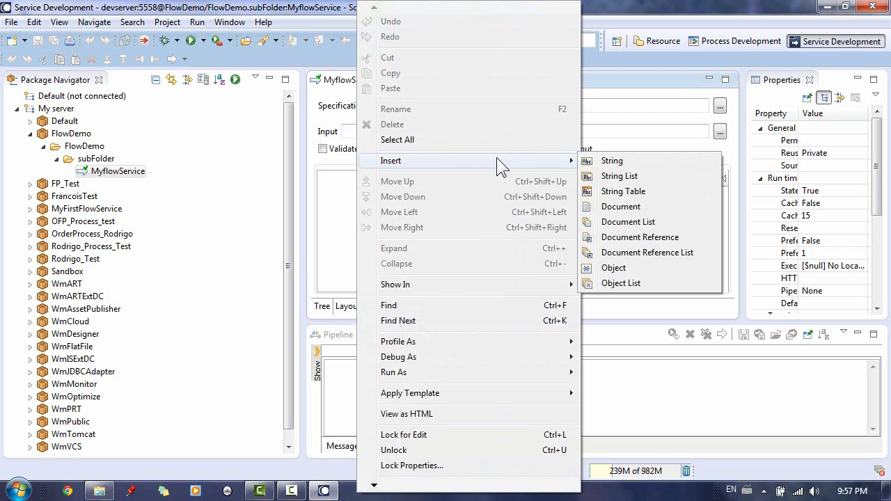
pyautogui.moveTo(581, 169)
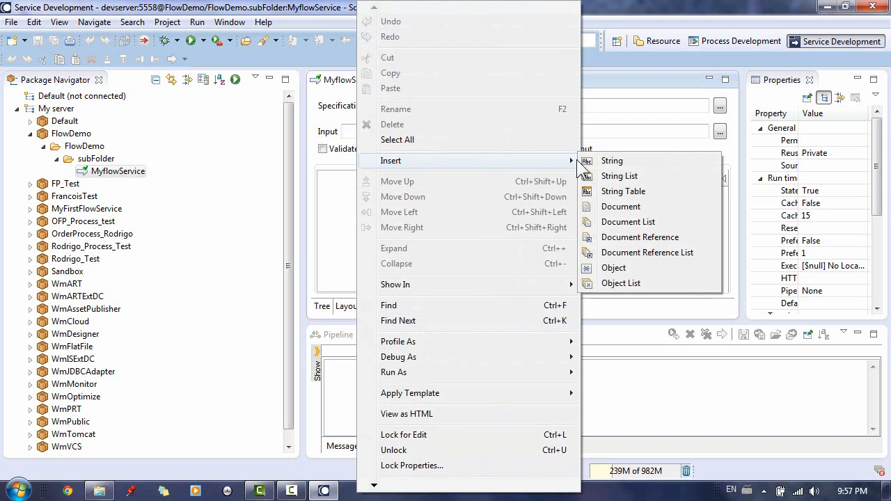
pyautogui.click(611, 160)
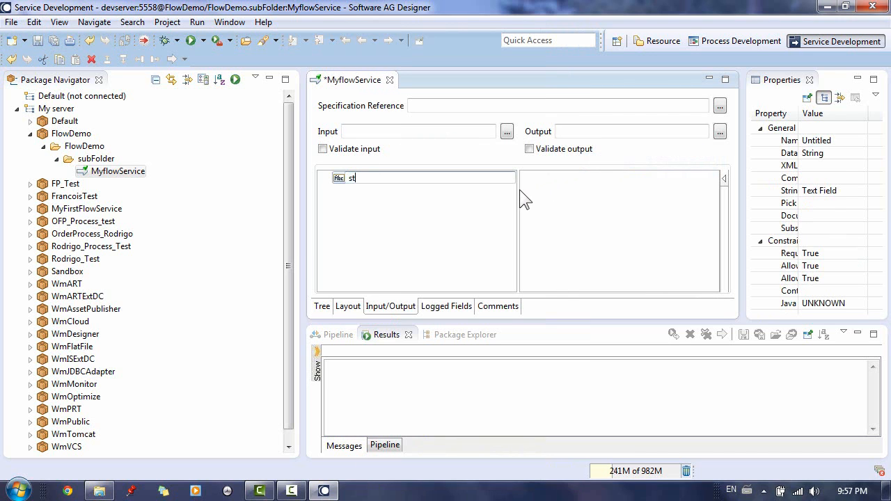
pyautogui.write('ring1')
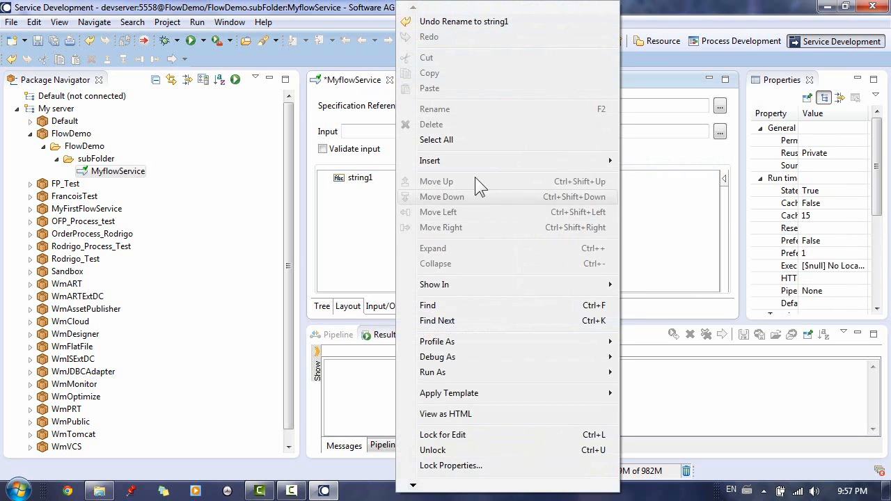
pyautogui.click(428, 161)
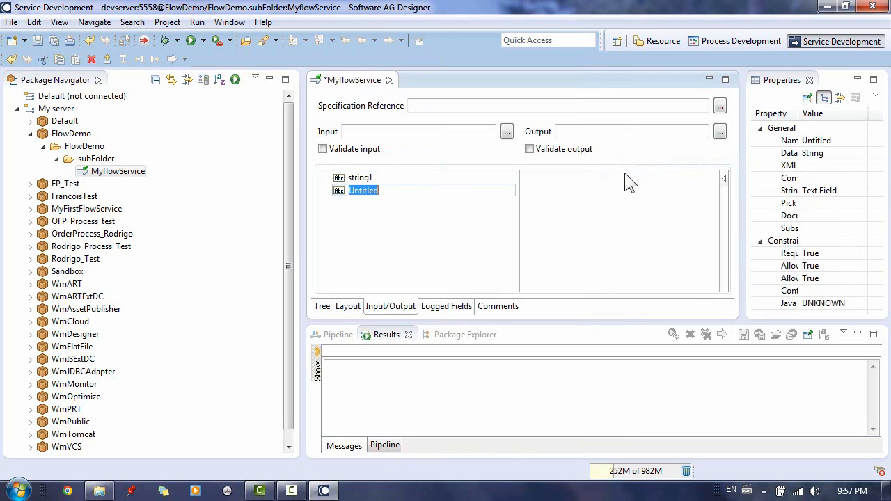
pyautogui.write('string2')
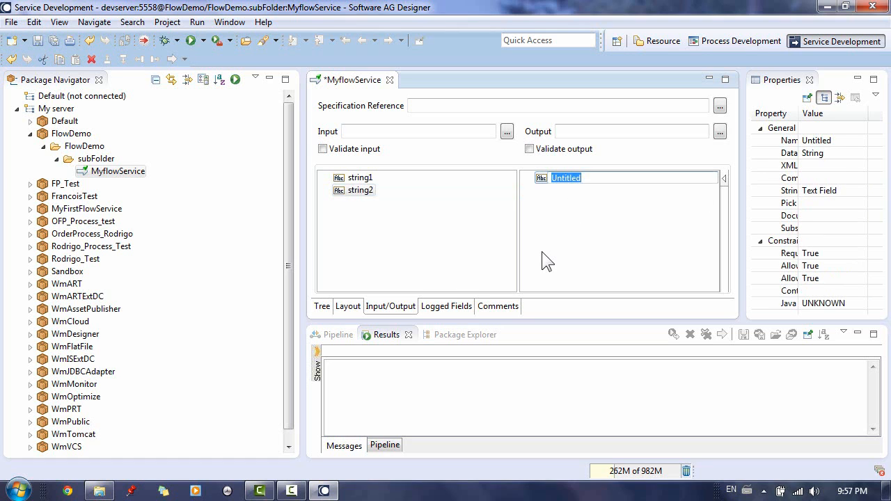
pyautogui.write('result')
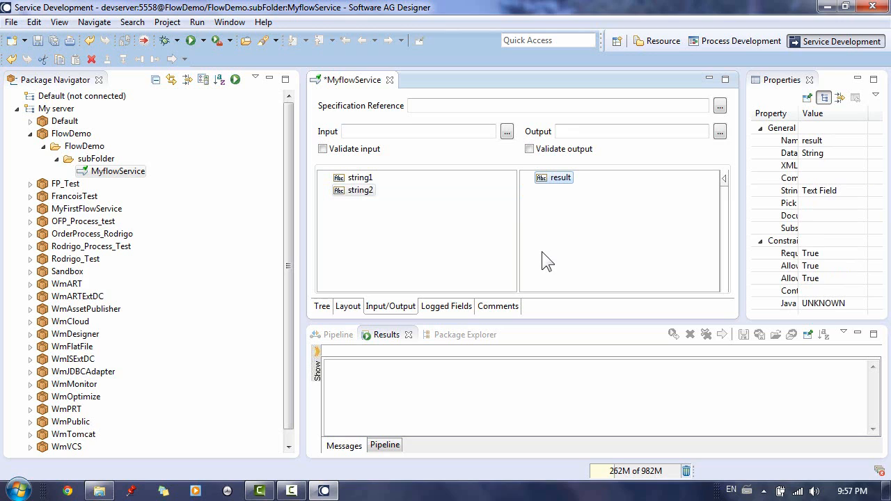
pyautogui.moveTo(342, 267)
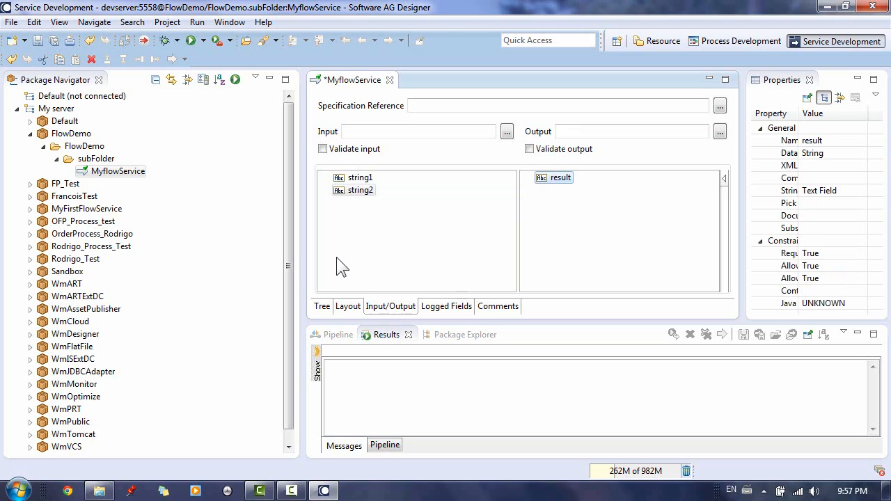
pyautogui.moveTo(340, 265)
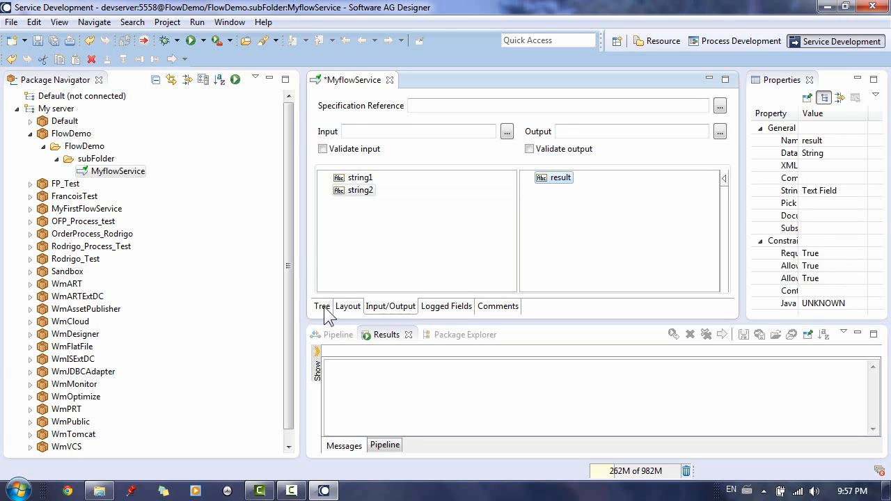
# Insert an invoke step calling pub.string:concat into the flow's Tree view
pyautogui.click(320, 306)
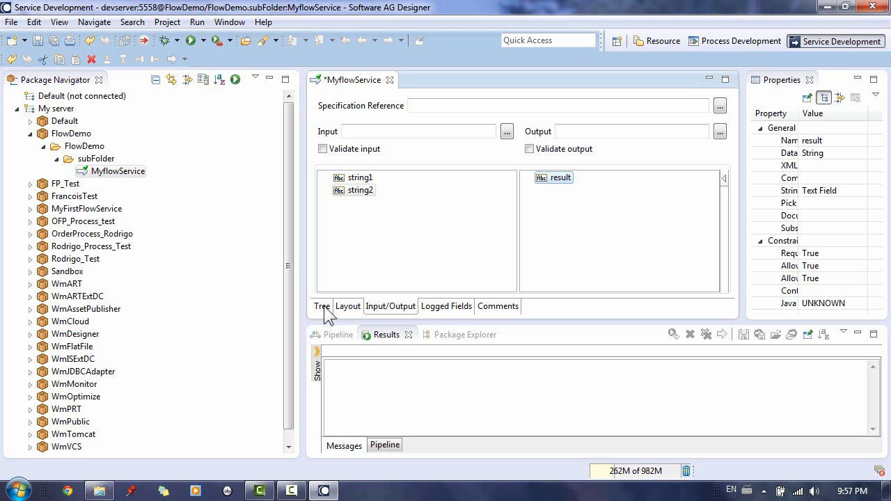
pyautogui.click(320, 306)
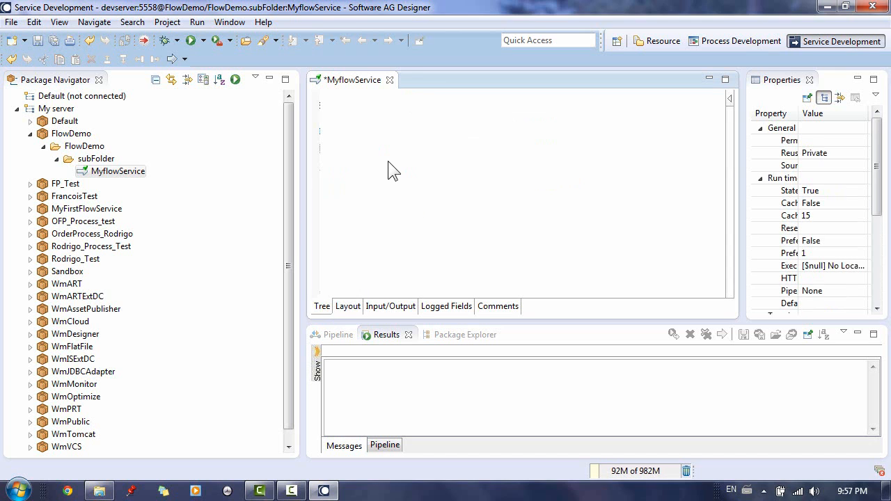
pyautogui.rightClick(393, 172)
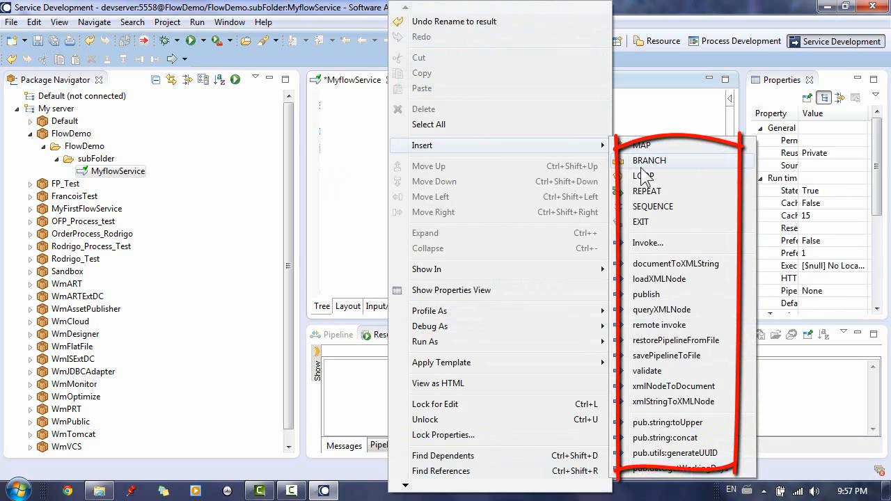
pyautogui.moveTo(643, 223)
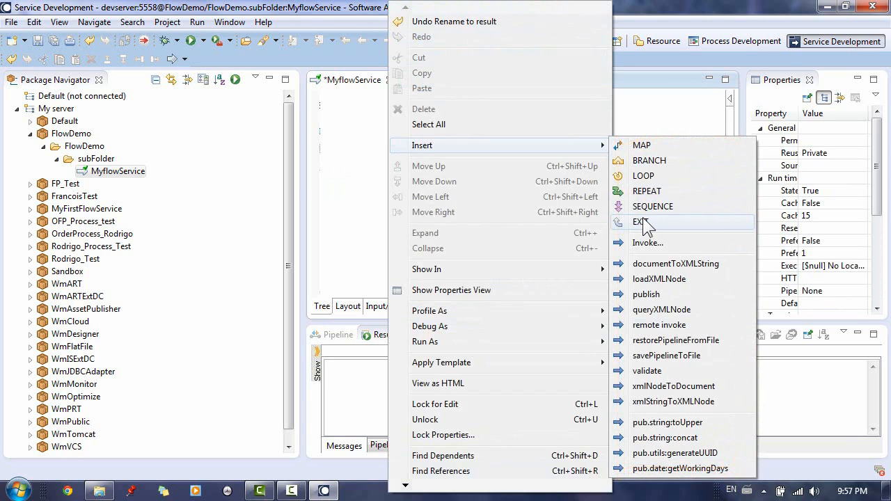
pyautogui.moveTo(648, 160)
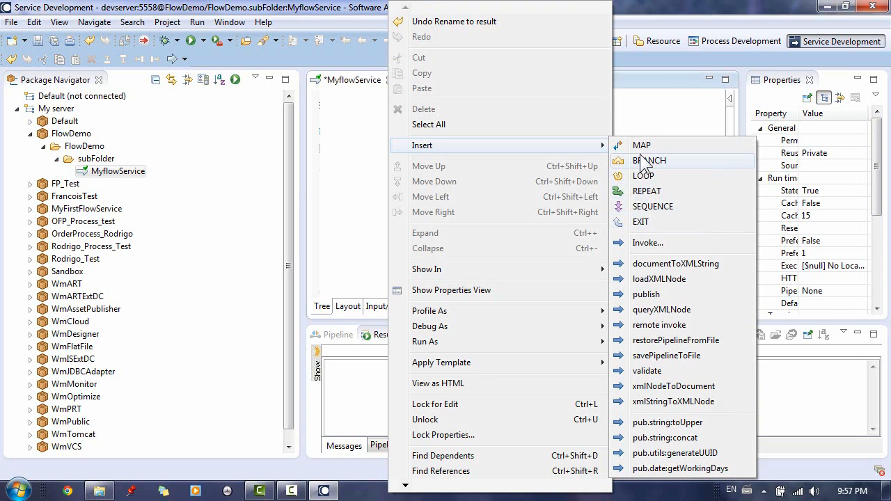
pyautogui.moveTo(646, 242)
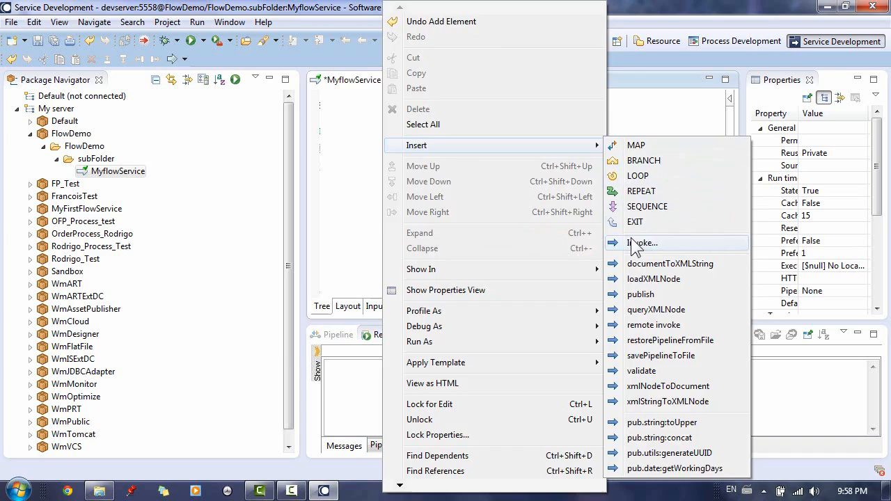
pyautogui.click(643, 242)
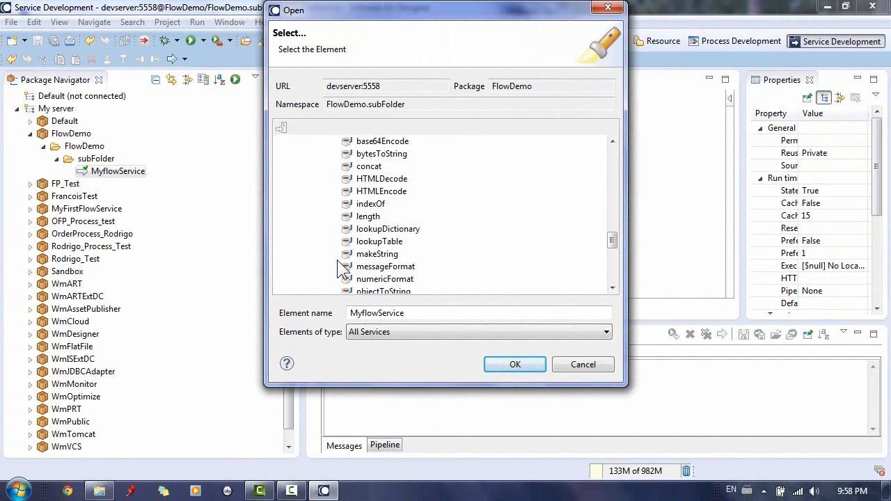
pyautogui.click(367, 166)
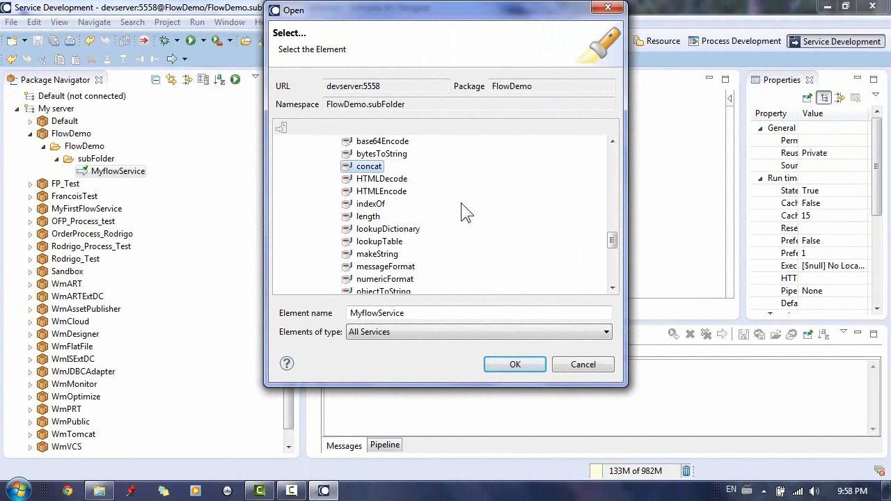
pyautogui.click(515, 365)
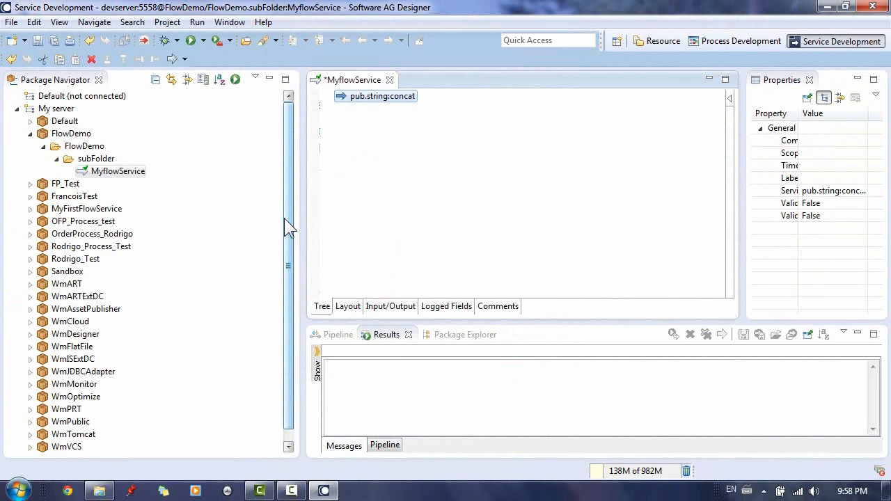
# Expand WmPublic > pub > string and drag toUpper below the concat step
pyautogui.click(117, 170)
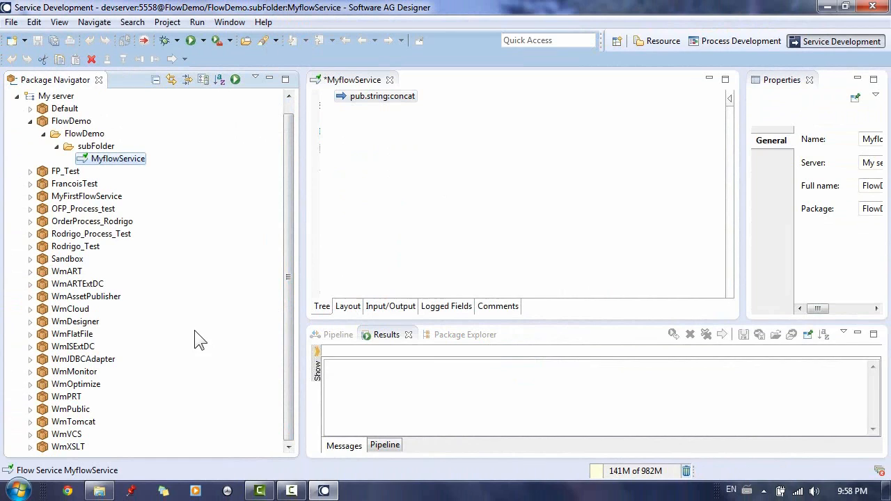
pyautogui.moveTo(54, 417)
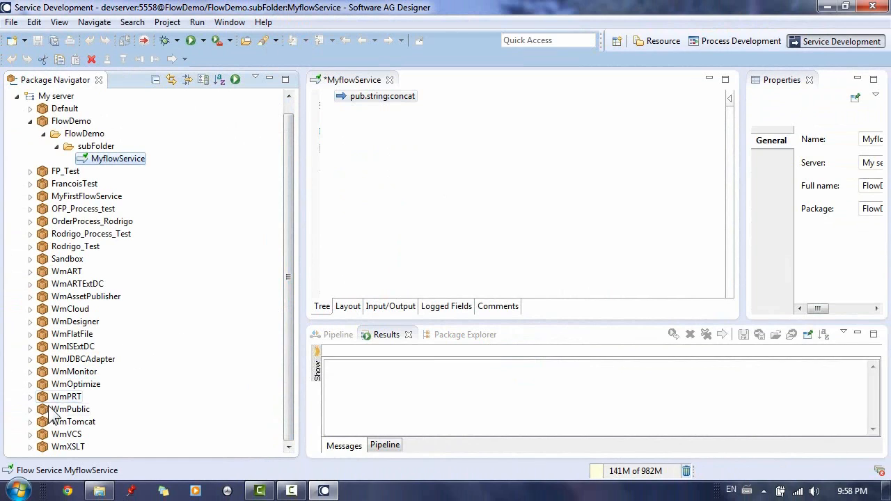
pyautogui.moveTo(36, 416)
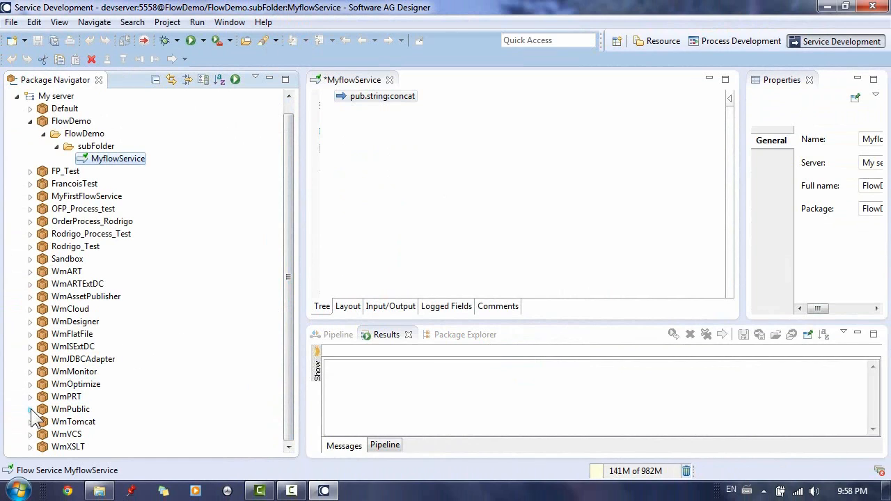
pyautogui.click(31, 409)
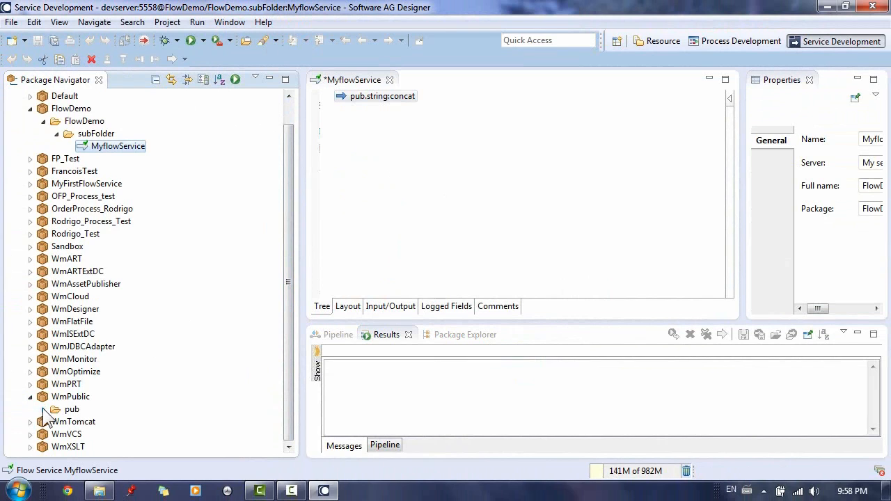
pyautogui.click(45, 409)
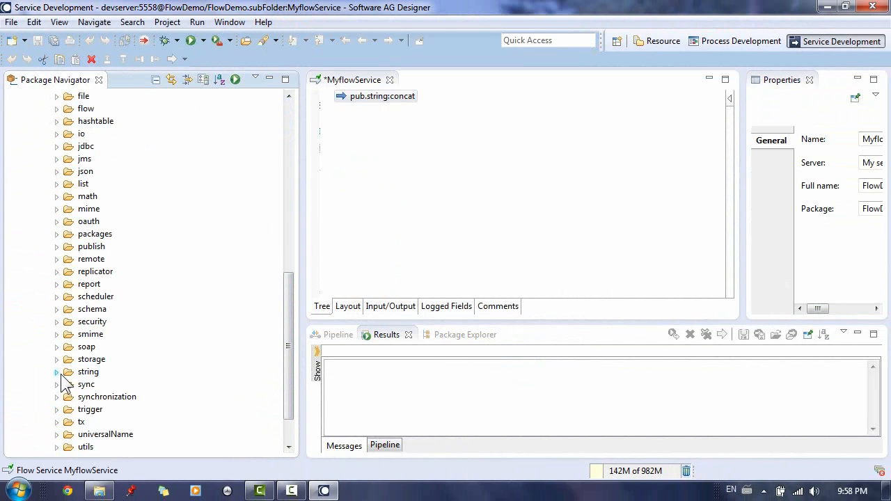
pyautogui.click(57, 370)
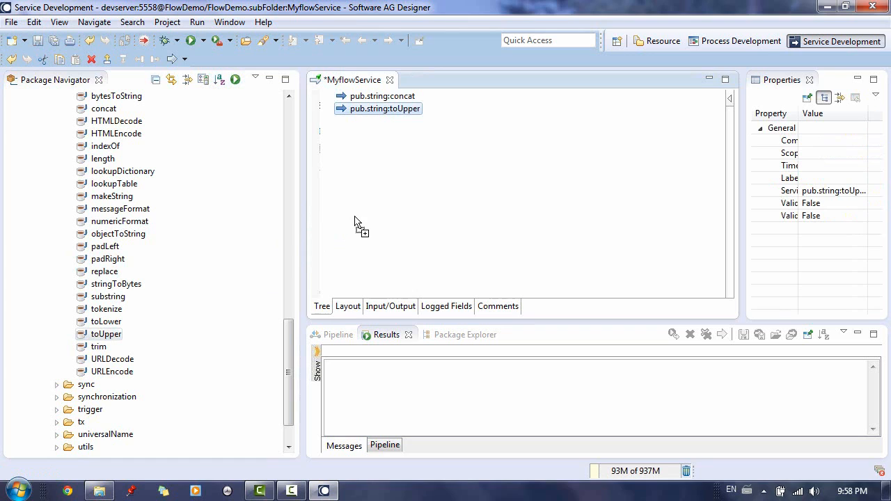
pyautogui.moveTo(383, 259)
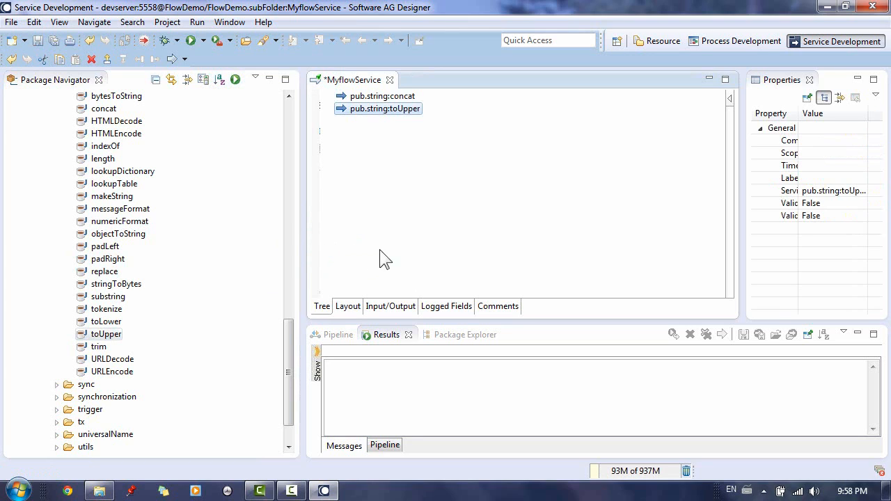
pyautogui.moveTo(398, 179)
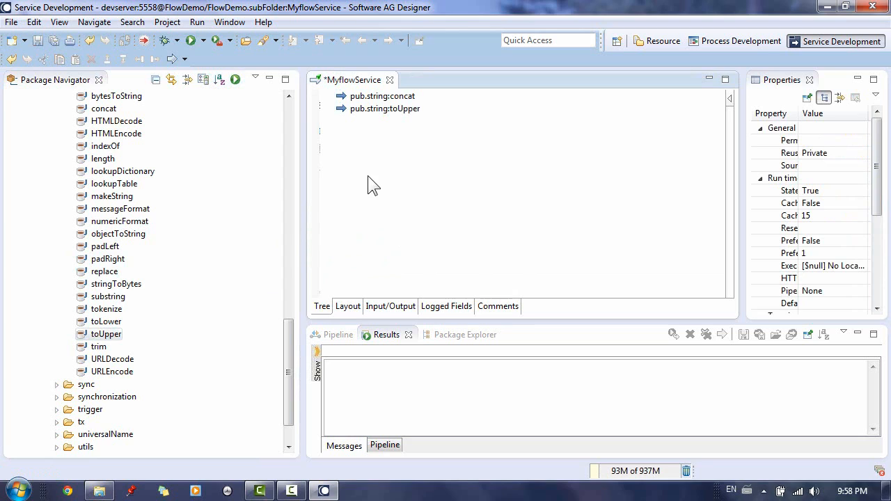
pyautogui.moveTo(402, 171)
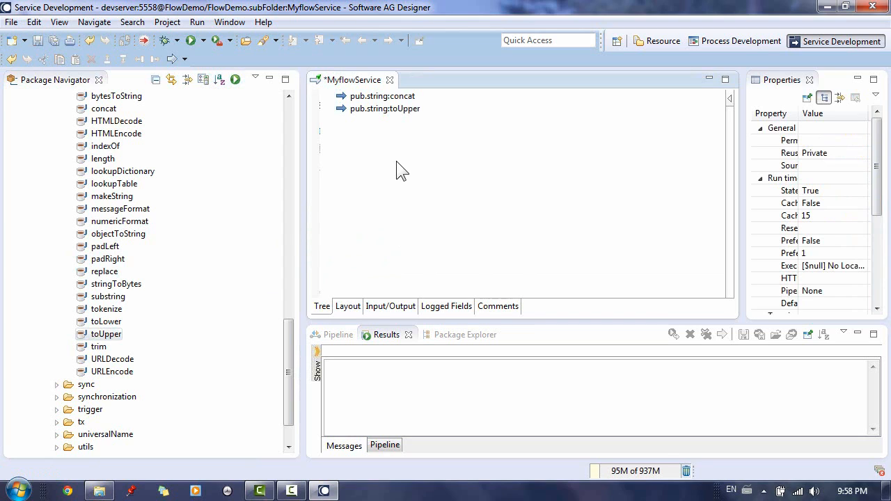
pyautogui.moveTo(397, 309)
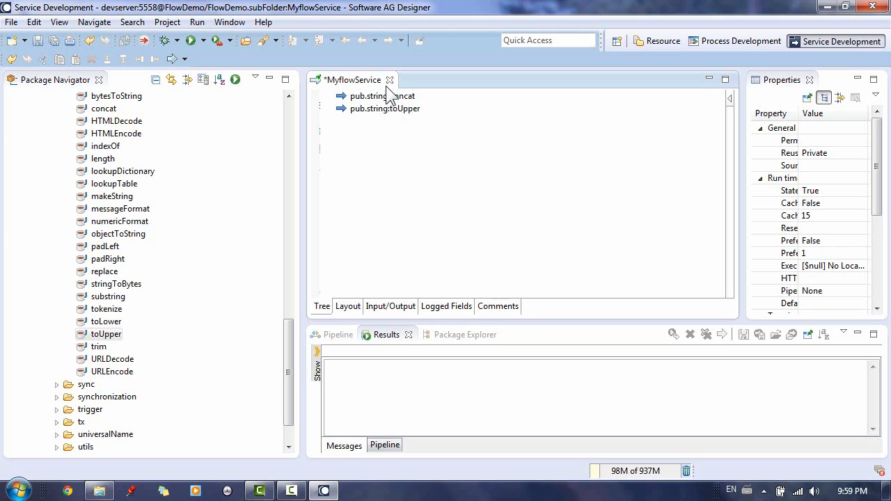
# Link string1→inString1, string2→inString2 and concat's value to the pipeline output, then save
pyautogui.click(381, 94)
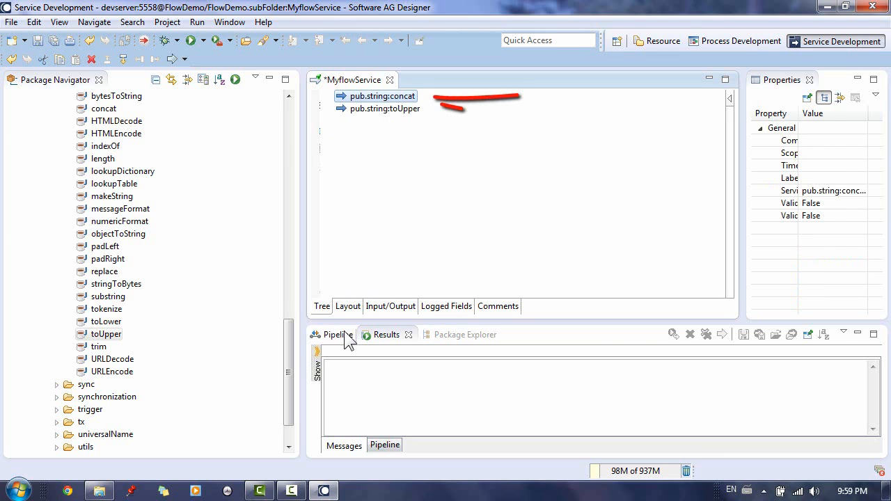
pyautogui.click(337, 334)
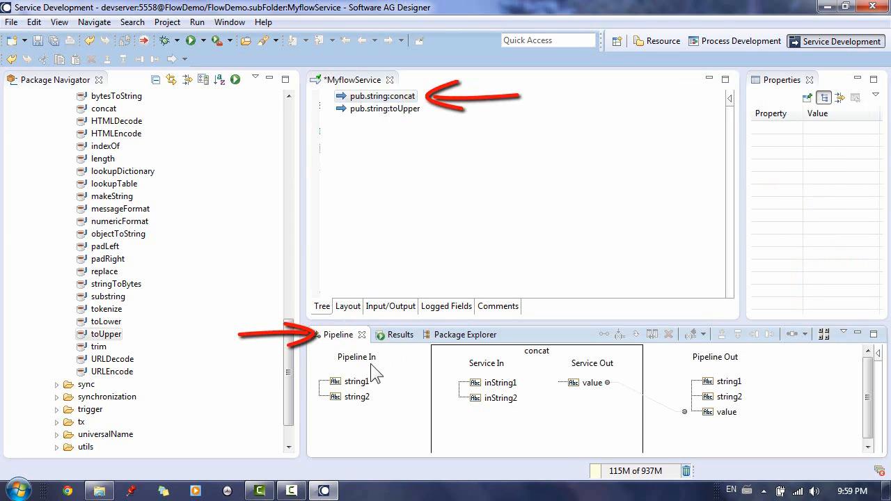
pyautogui.click(356, 382)
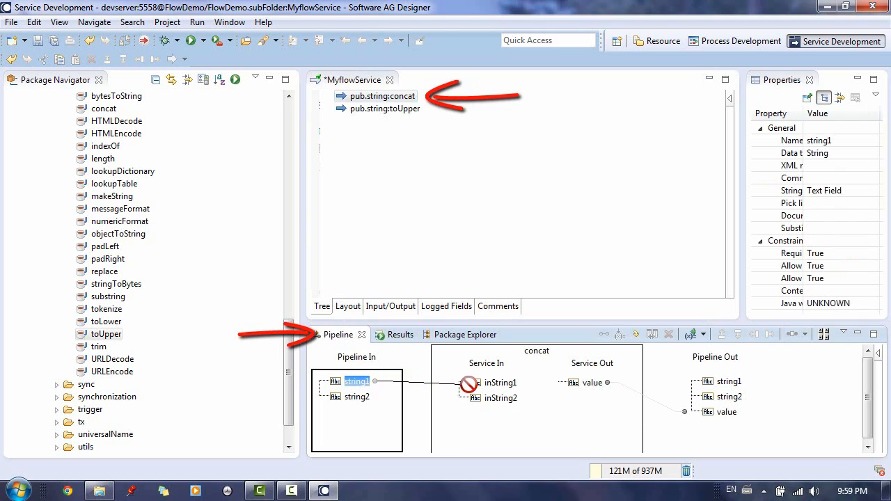
pyautogui.click(356, 396)
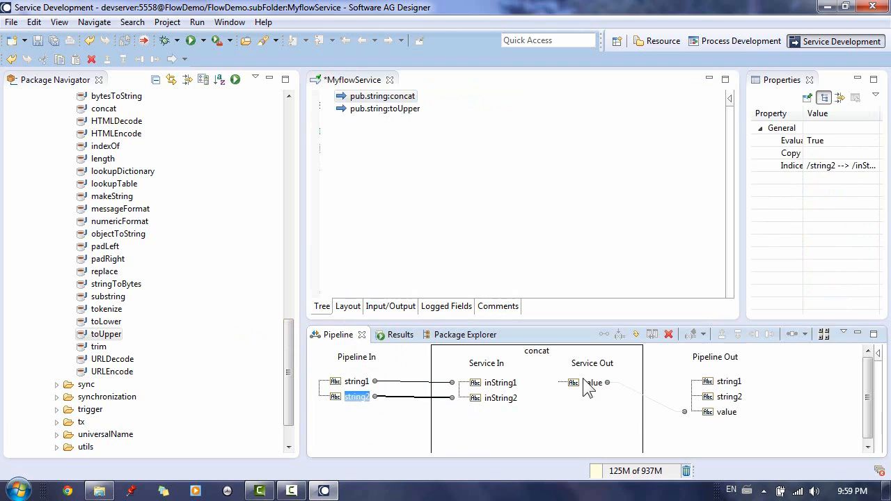
pyautogui.moveTo(592, 383)
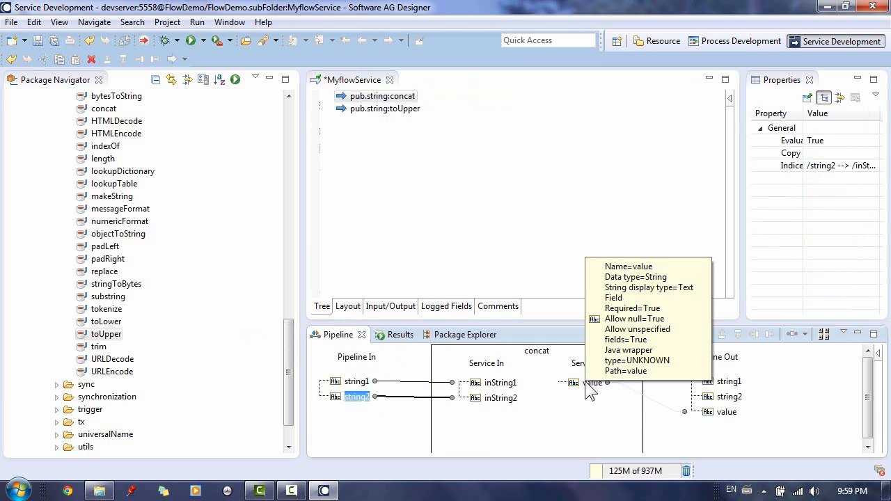
pyautogui.moveTo(570, 401)
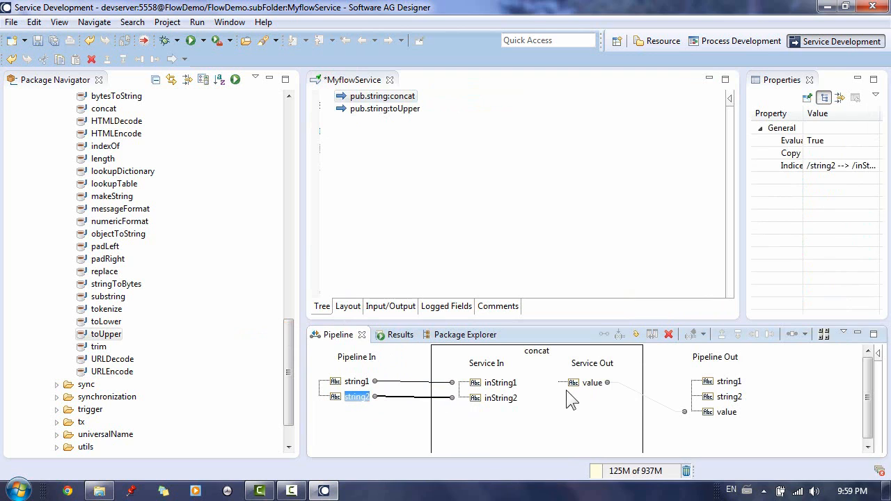
pyautogui.moveTo(596, 382)
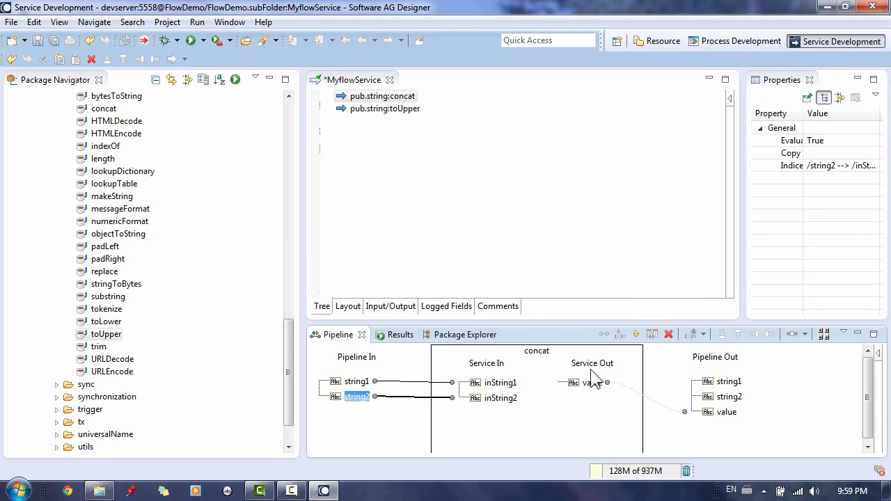
pyautogui.click(590, 381)
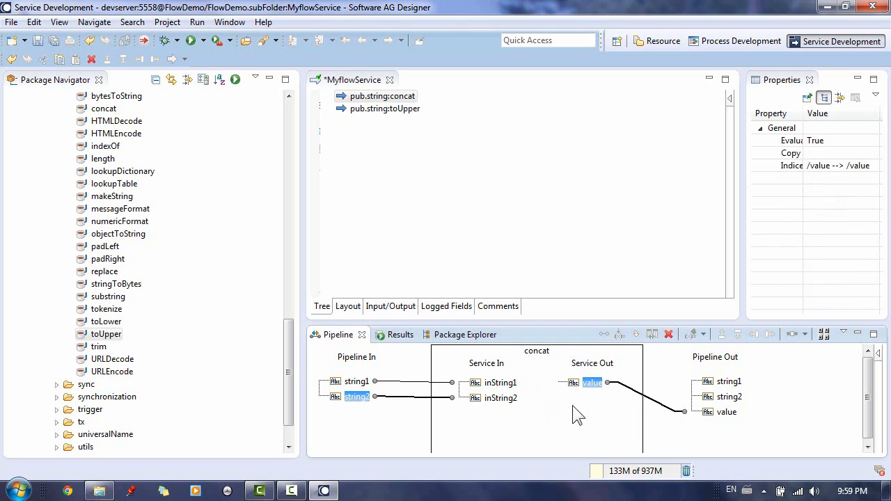
pyautogui.moveTo(730, 381)
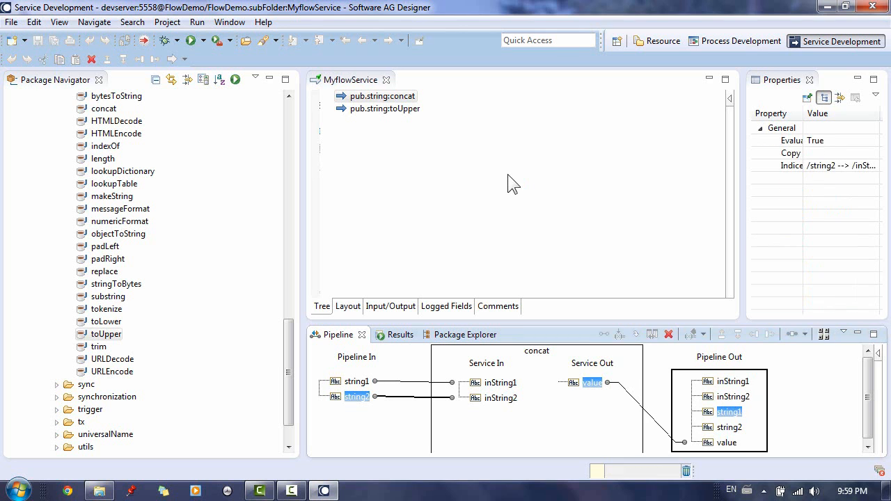
# Link pipeline value into toUpper's inString and toUpper's output value to result
pyautogui.click(385, 109)
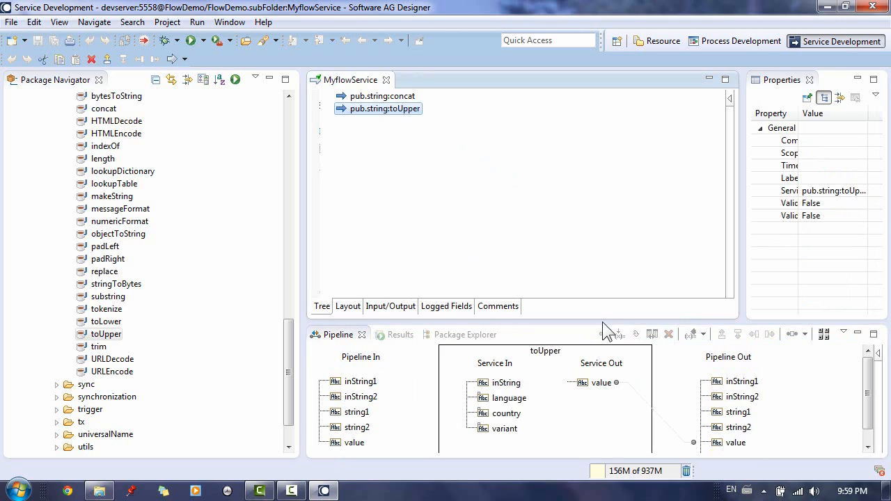
pyautogui.moveTo(387, 432)
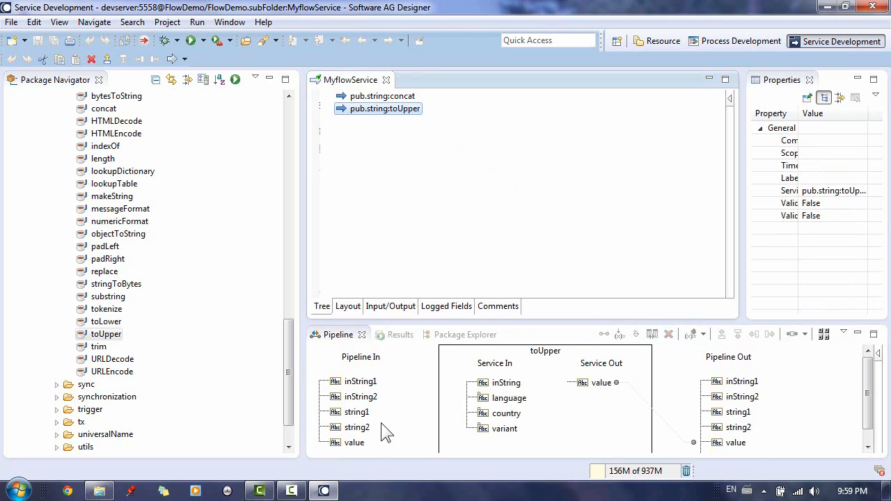
pyautogui.click(354, 443)
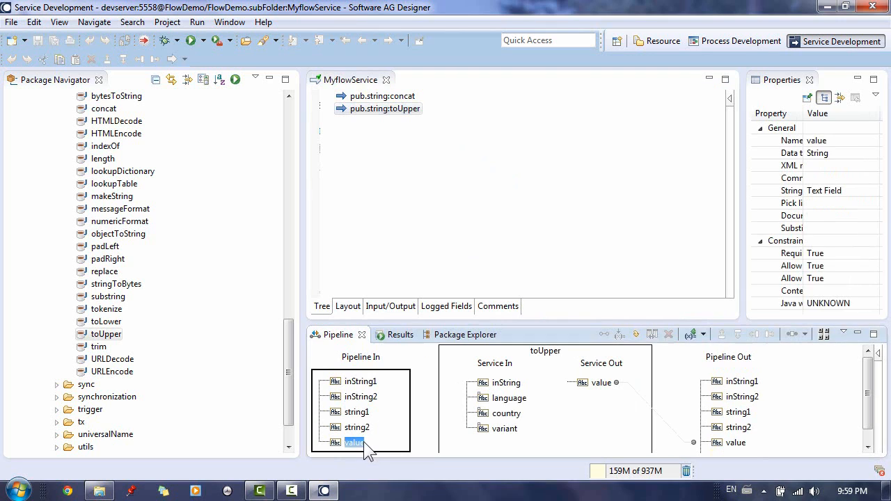
pyautogui.click(502, 381)
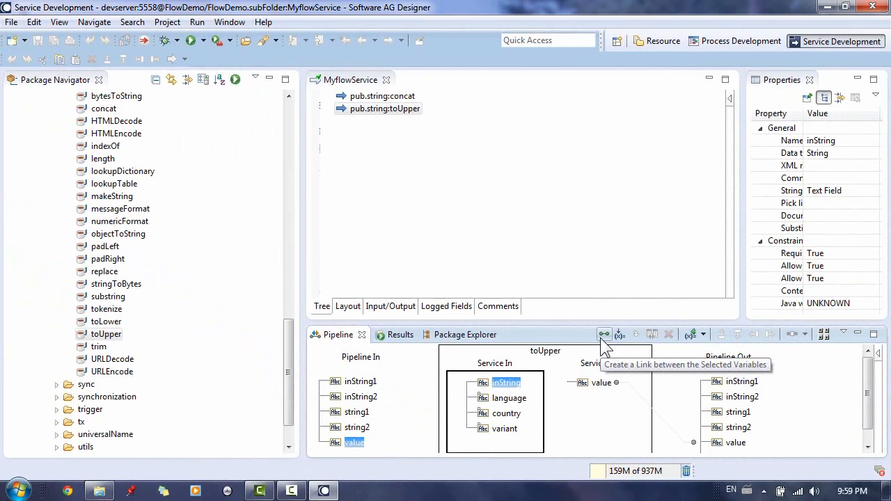
pyautogui.click(604, 334)
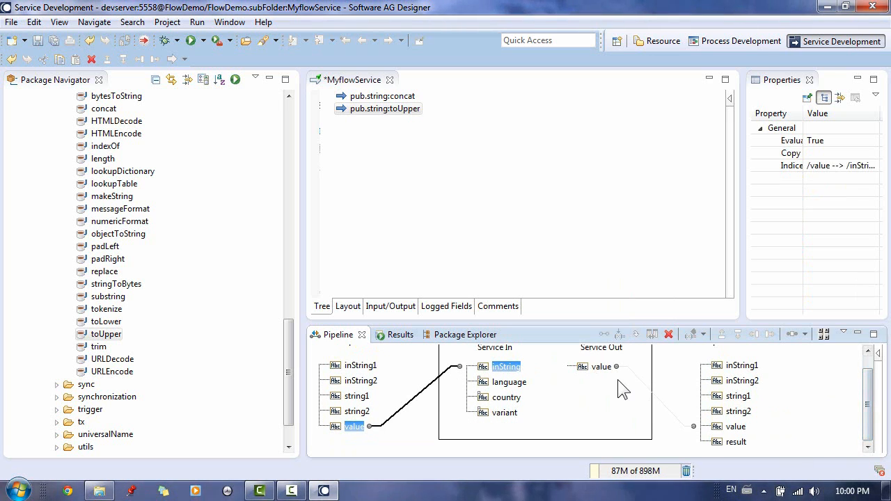
pyautogui.click(602, 366)
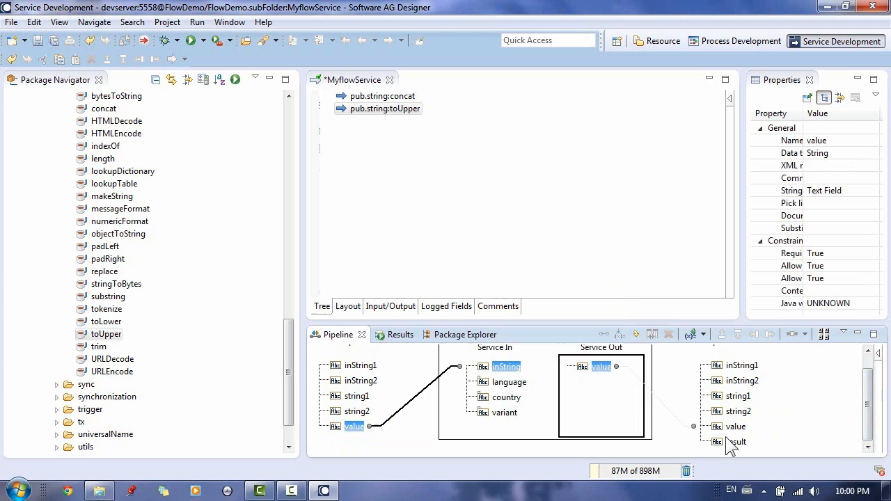
pyautogui.click(735, 443)
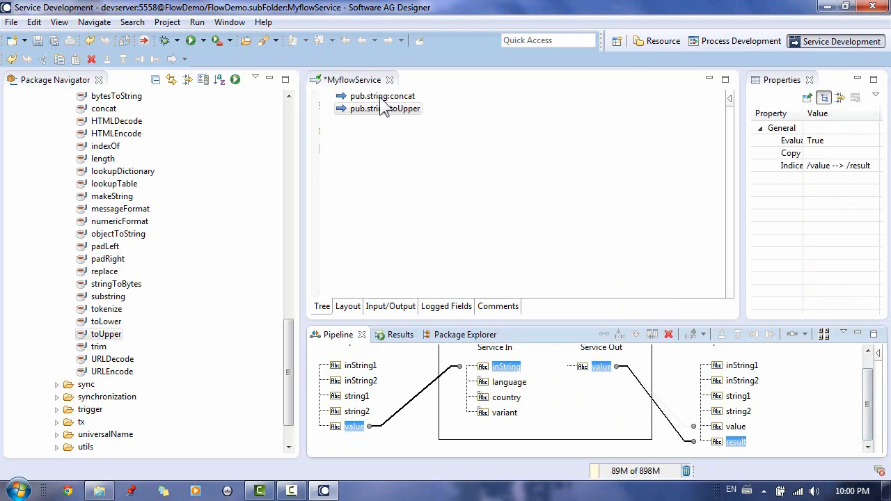
pyautogui.click(381, 96)
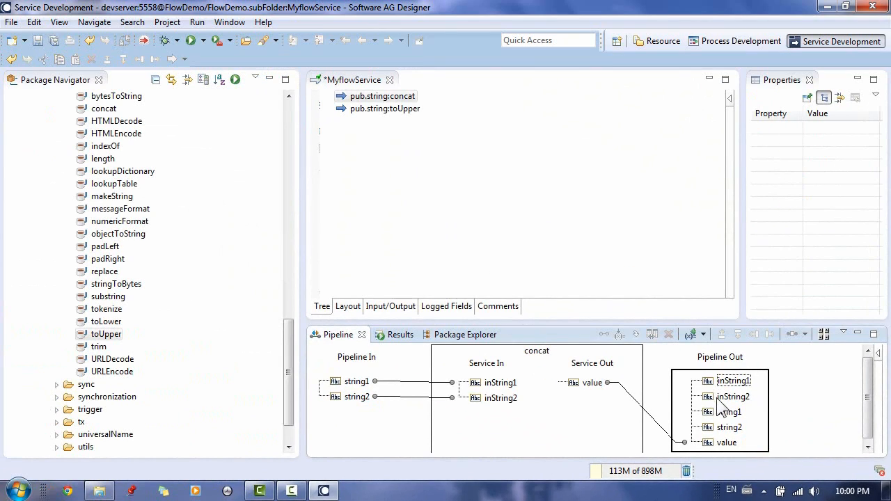
# Drop inString1, inString2, string1 and string2 from the concat step's Pipeline Out and save
pyautogui.click(732, 395)
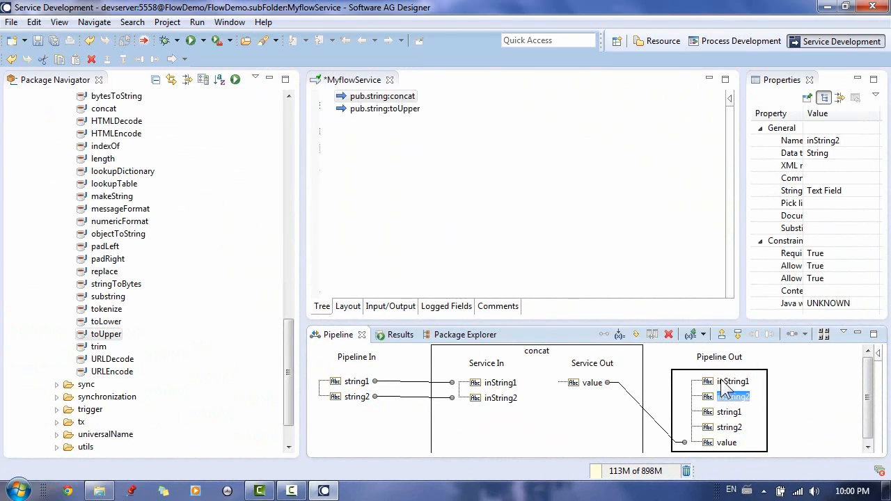
pyautogui.click(734, 382)
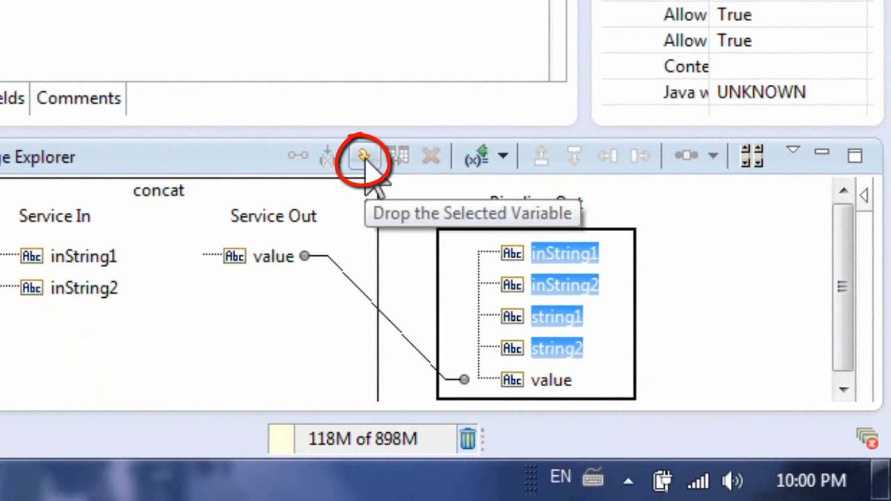
pyautogui.click(360, 156)
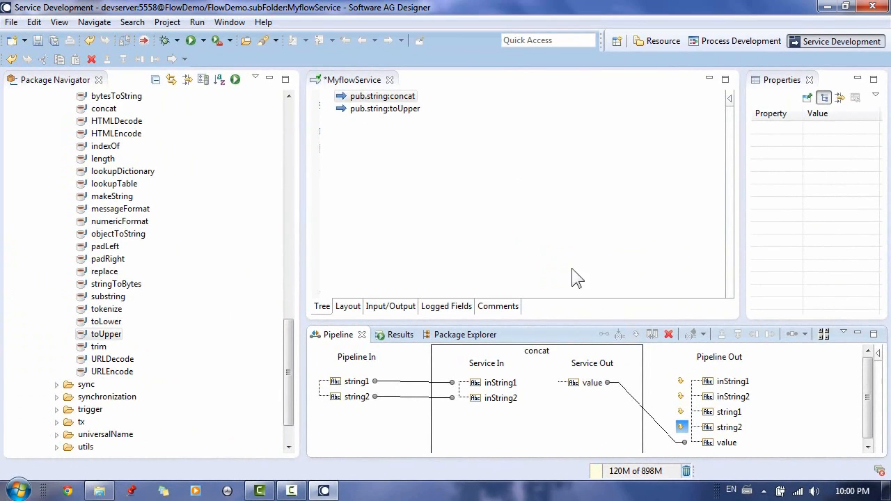
pyautogui.moveTo(39, 43)
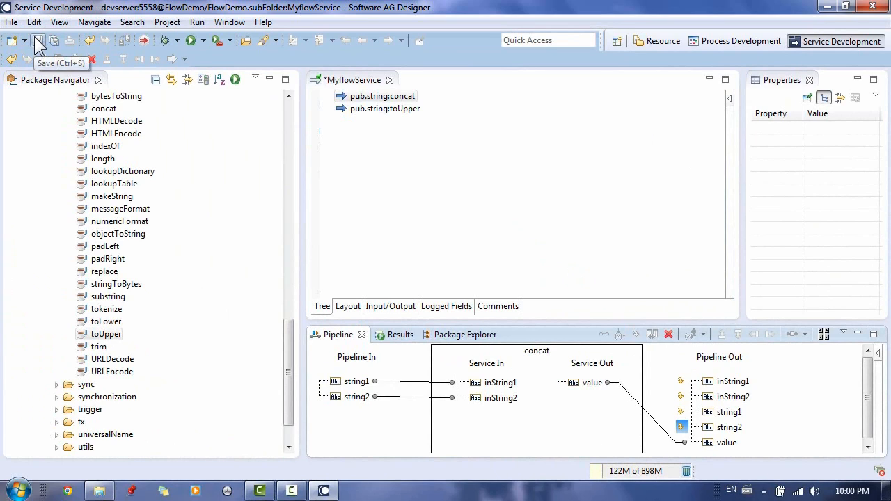
pyautogui.click(39, 39)
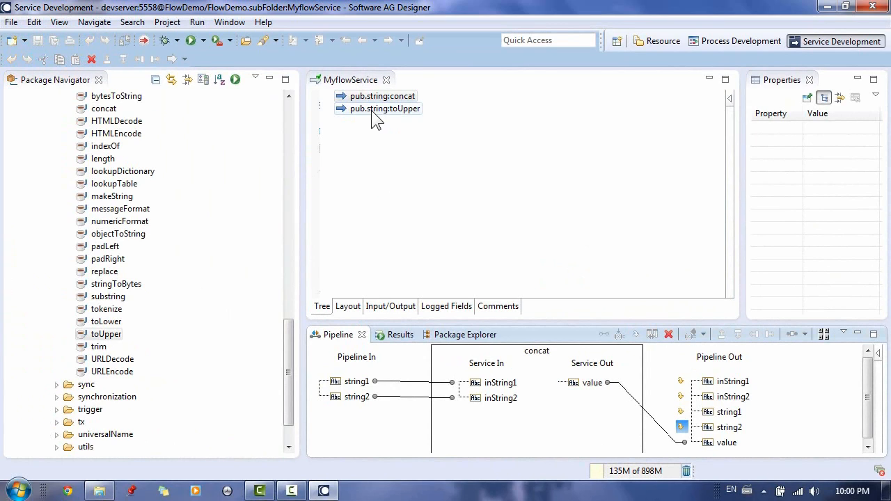
# Drop inString and value from the toUpper step's Pipeline Out and save the service
pyautogui.click(384, 108)
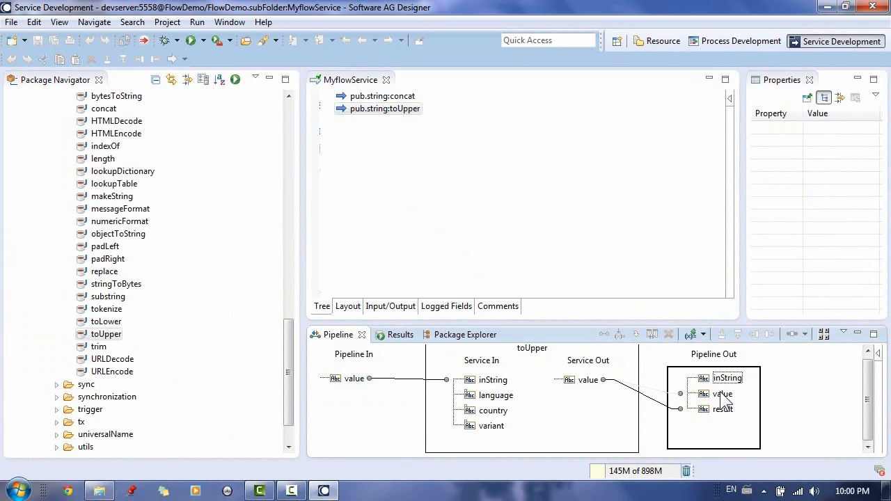
pyautogui.click(722, 394)
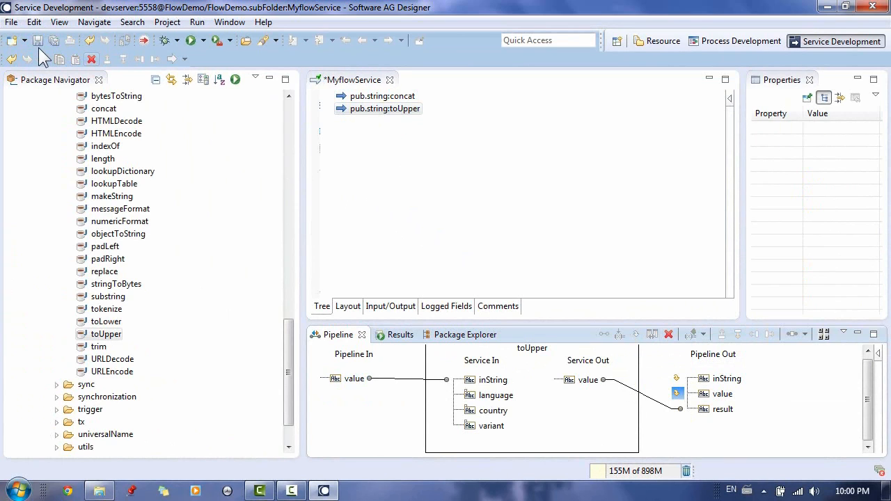
pyautogui.click(38, 39)
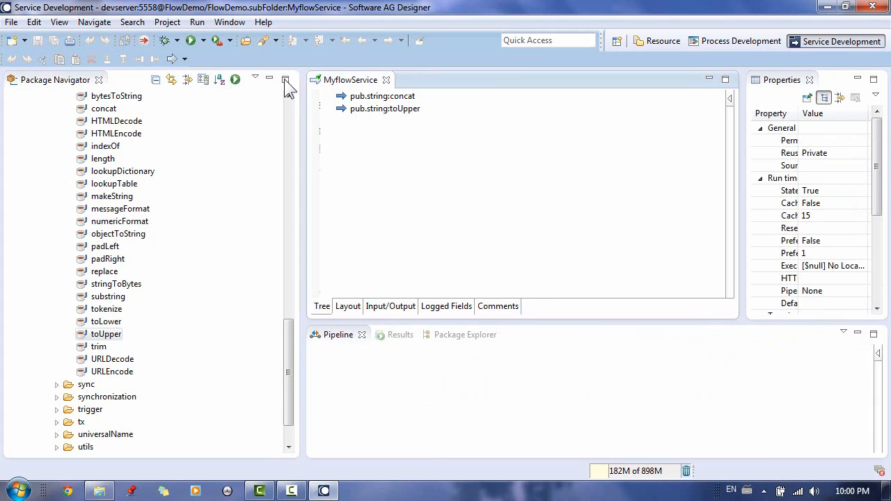
pyautogui.moveTo(355, 84)
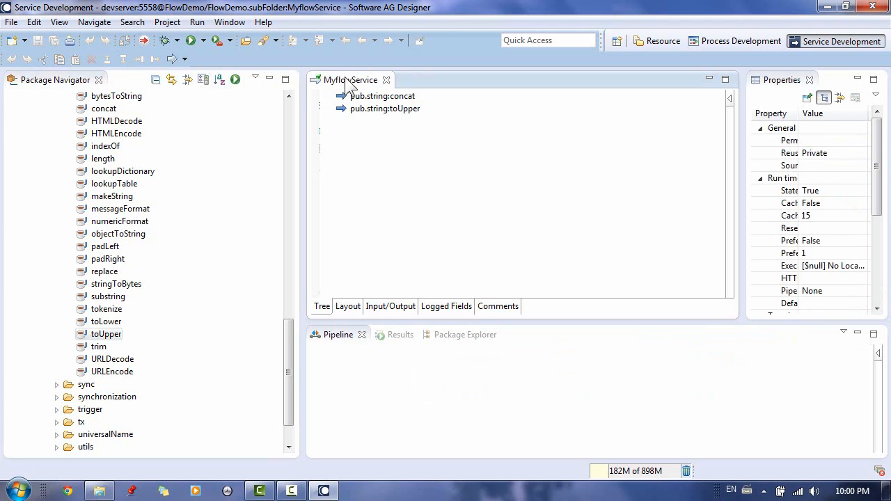
# Run MyflowService as a flow service with string1 hello and string2 world, returning HELLO WORLD!
pyautogui.click(229, 39)
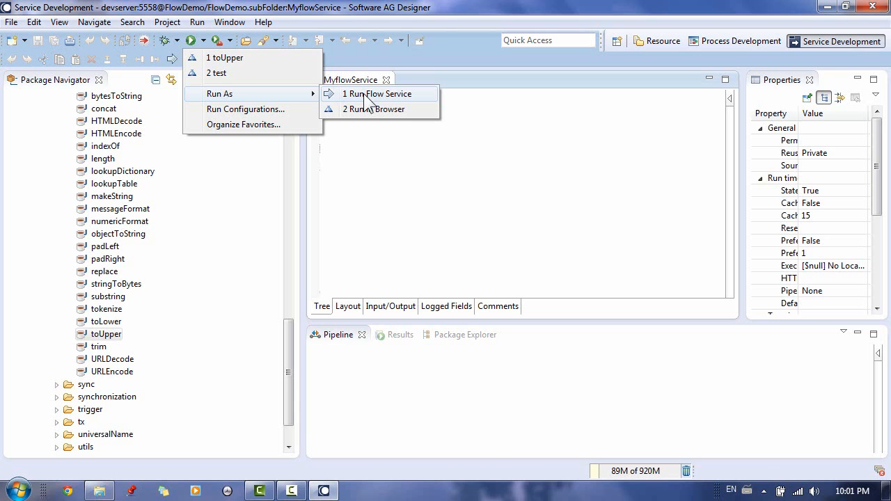
pyautogui.click(382, 93)
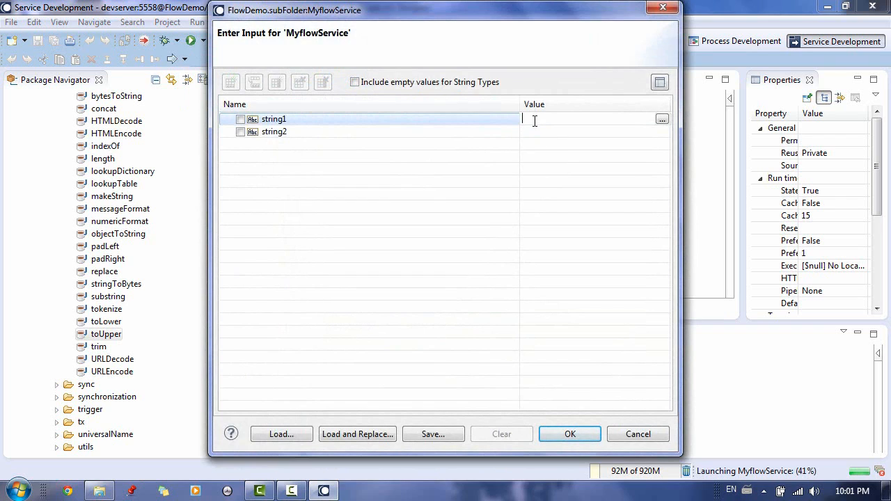
pyautogui.write('hello')
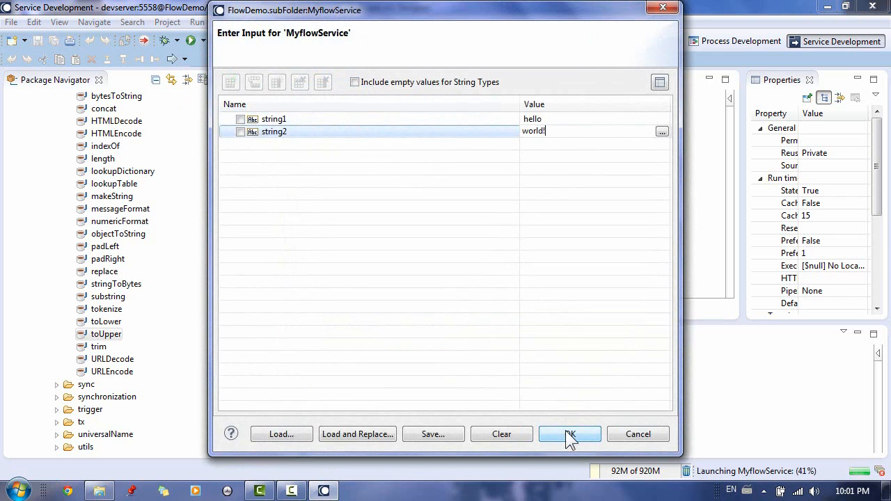
pyautogui.click(569, 434)
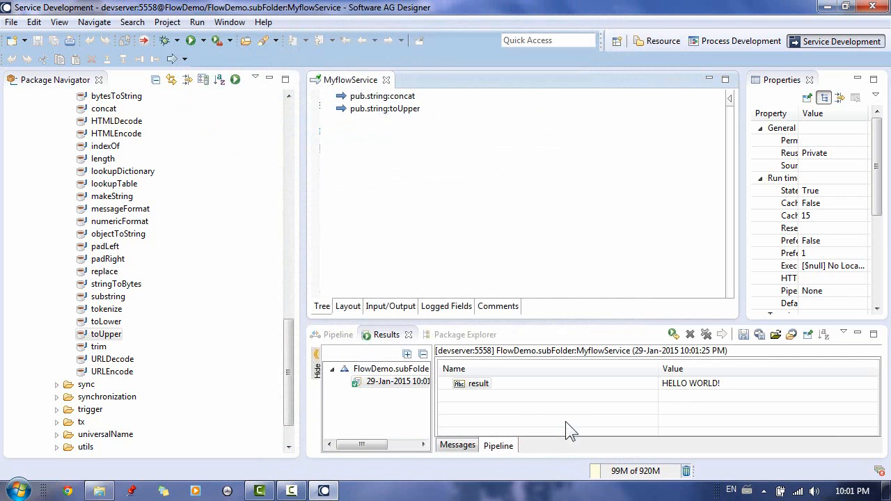